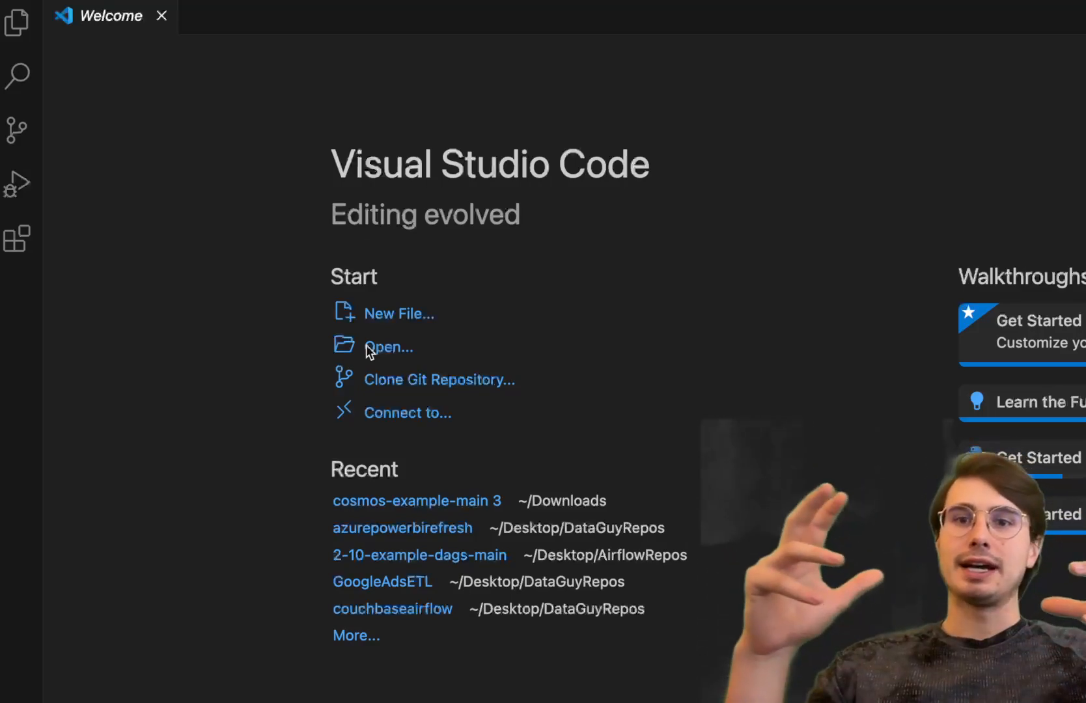
mouse_move(420, 456)
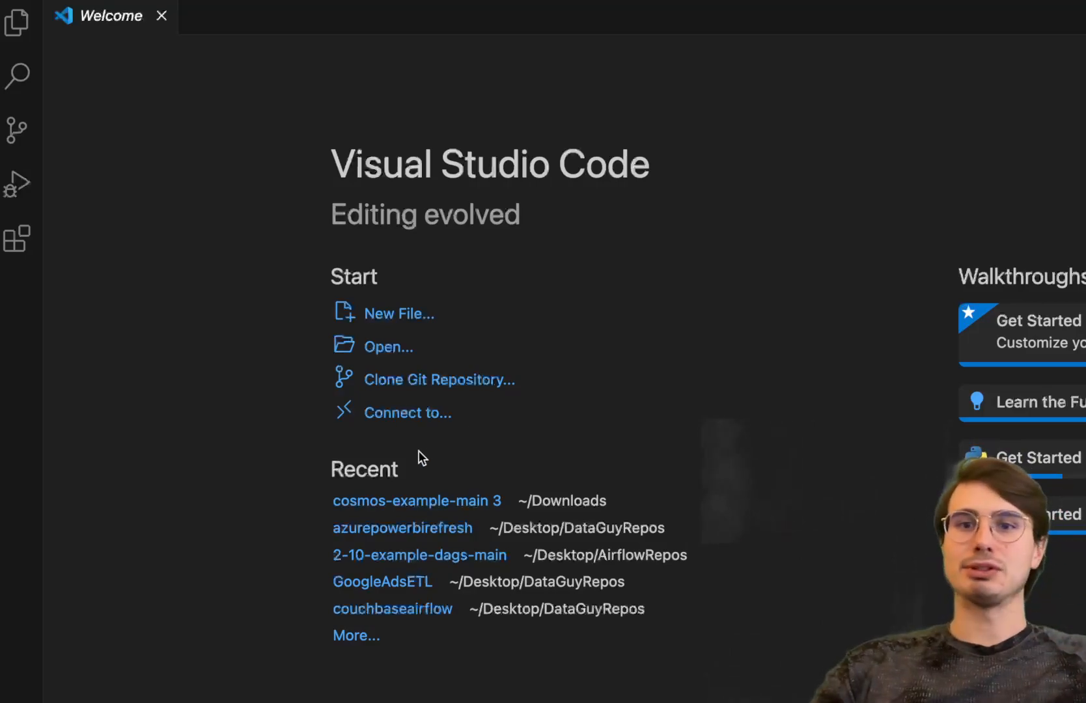
mouse_move(460, 391)
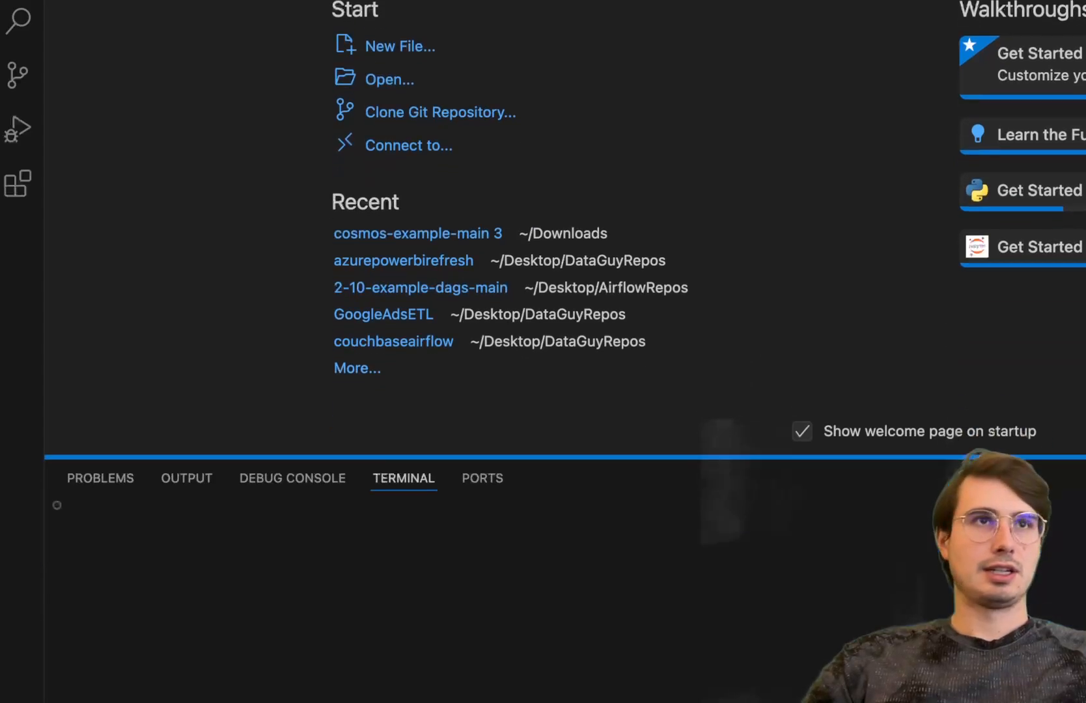
Move into Desktop/DataGuyRepos and create the redshiftelt folder.
type("cd a")
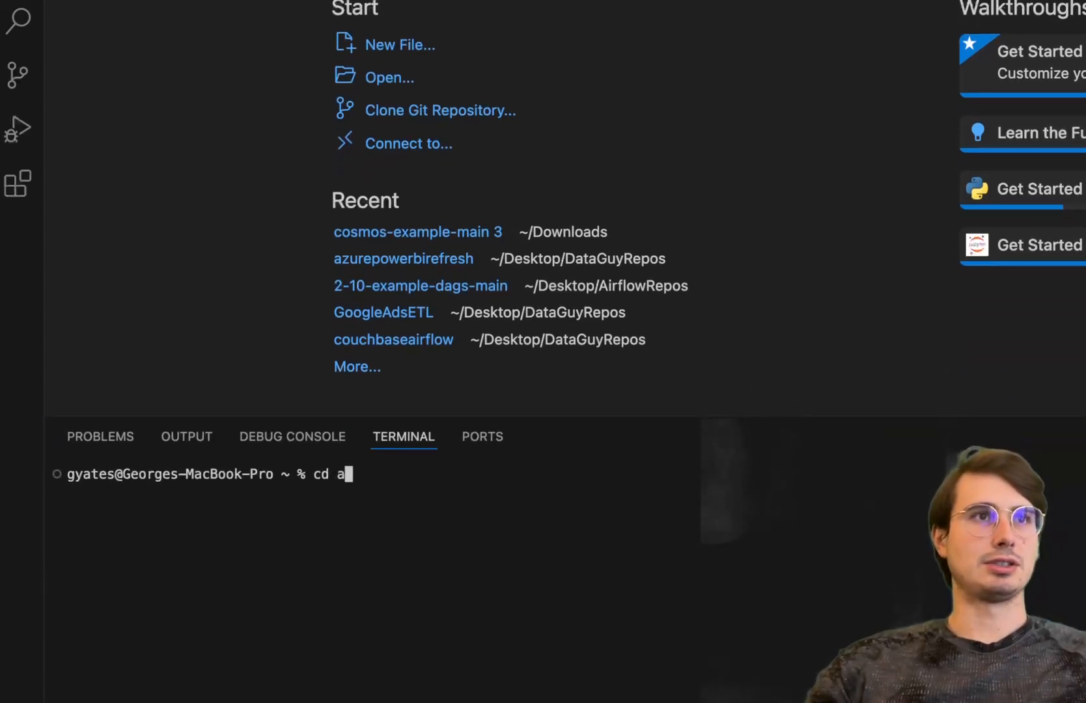
type("Desktop/D")
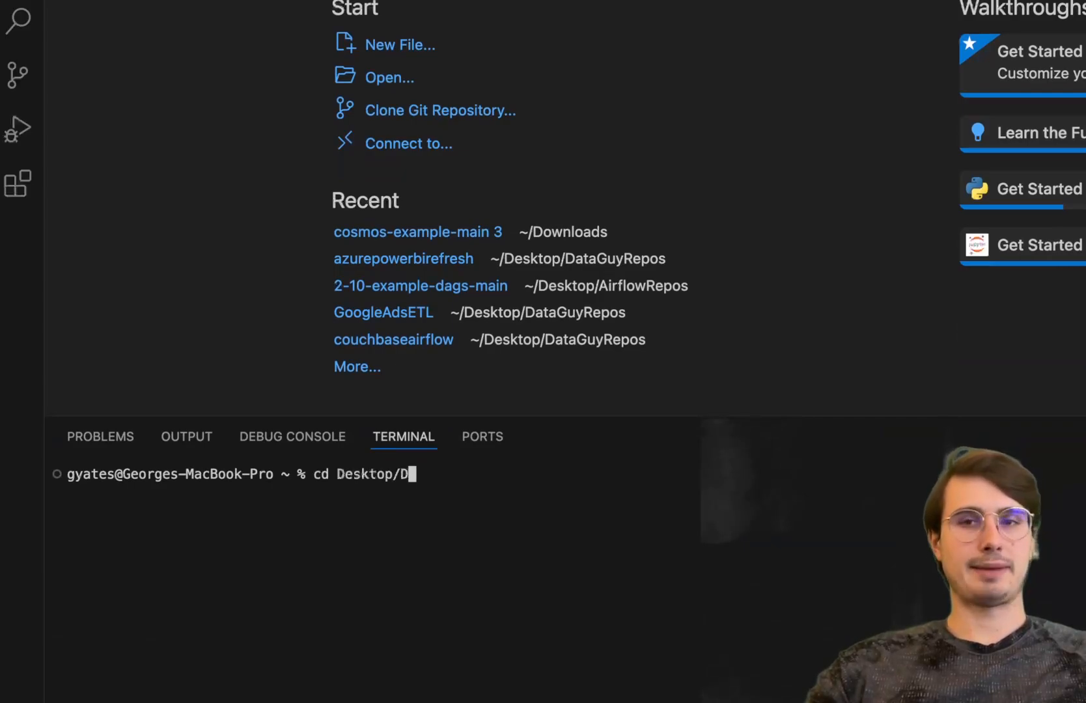
key("Enter")
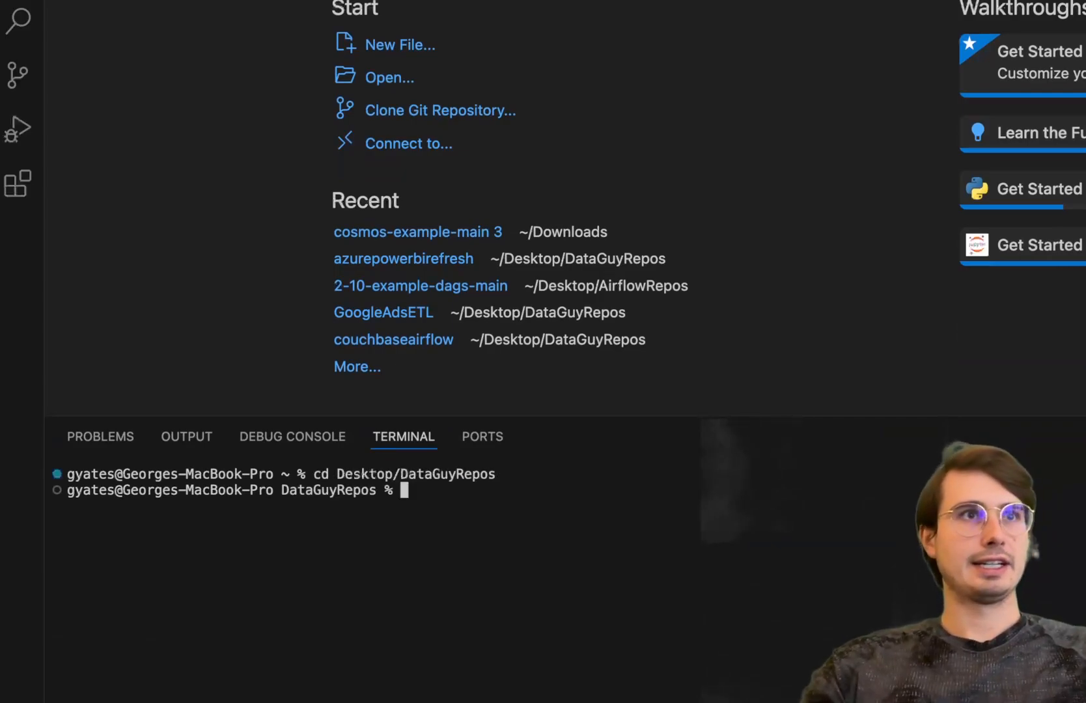
type("mkdir e")
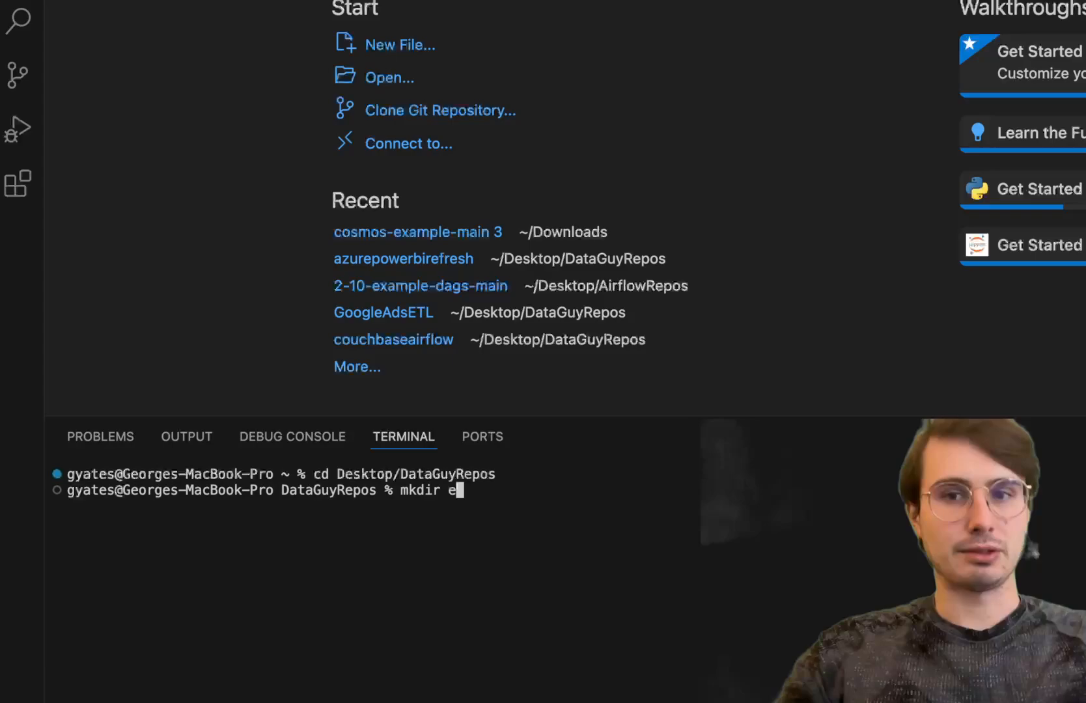
type("redshigf")
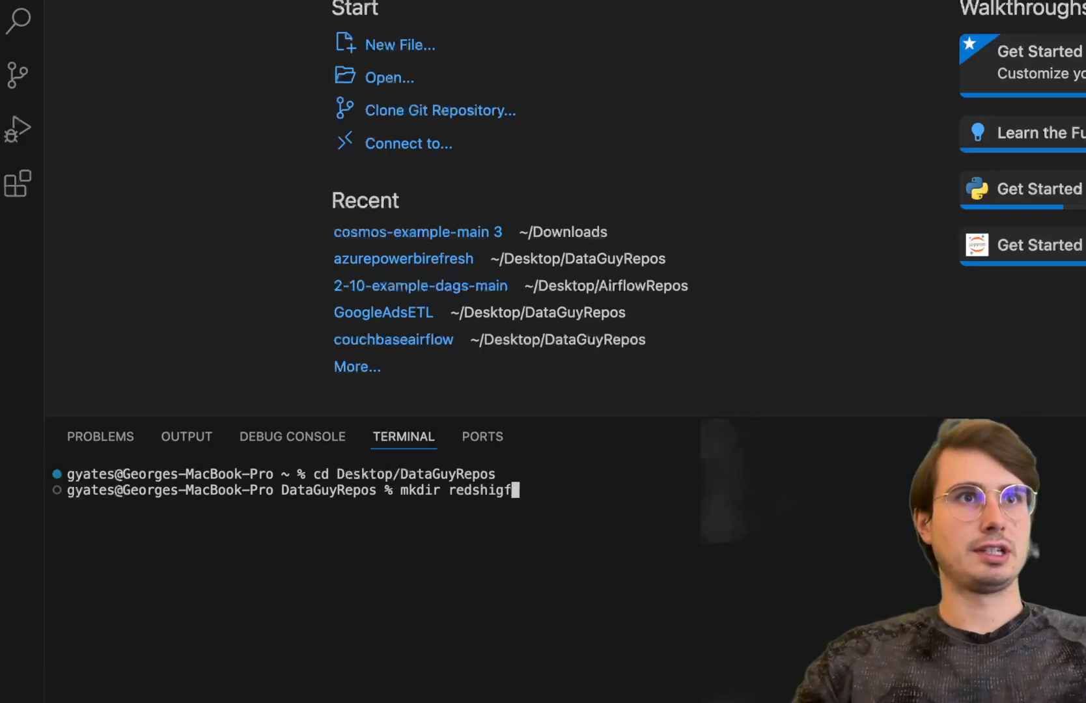
key("Enter")
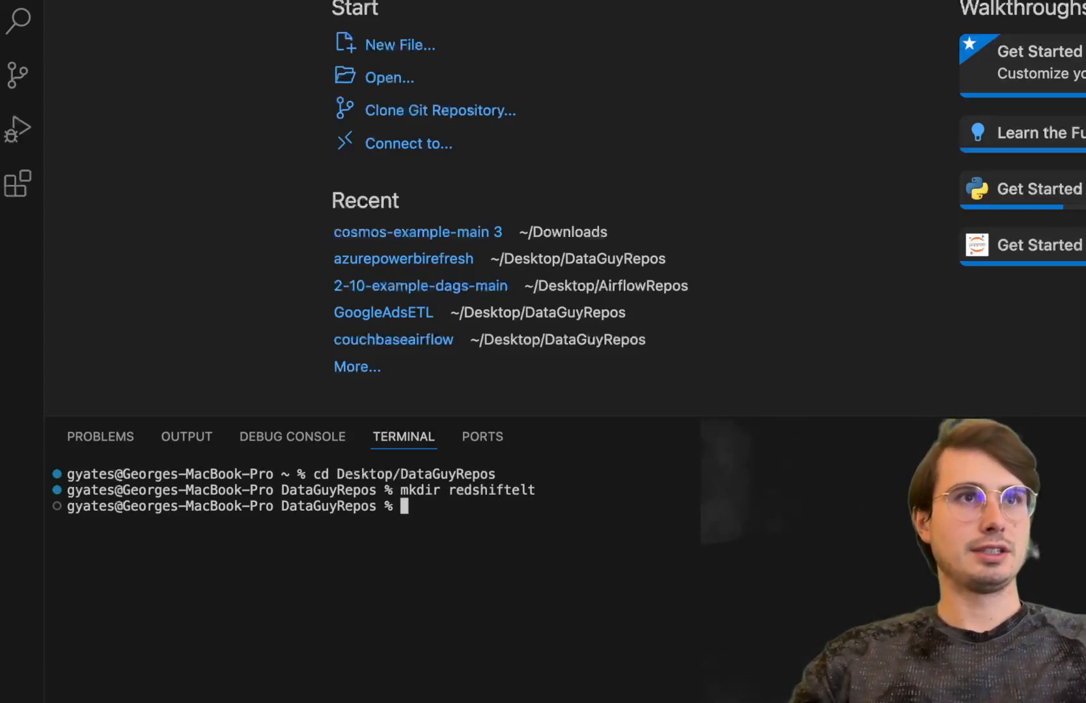
Enter redshiftelt and run astro dev init to create an empty Astro project.
type("cd redshift")
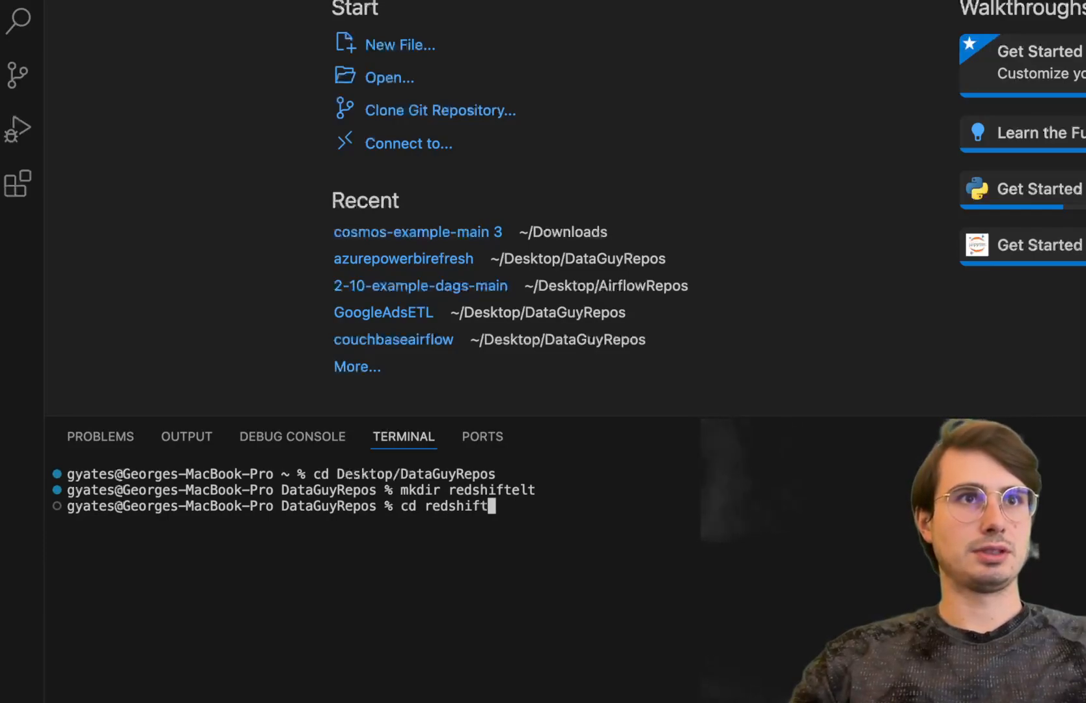
key("Enter")
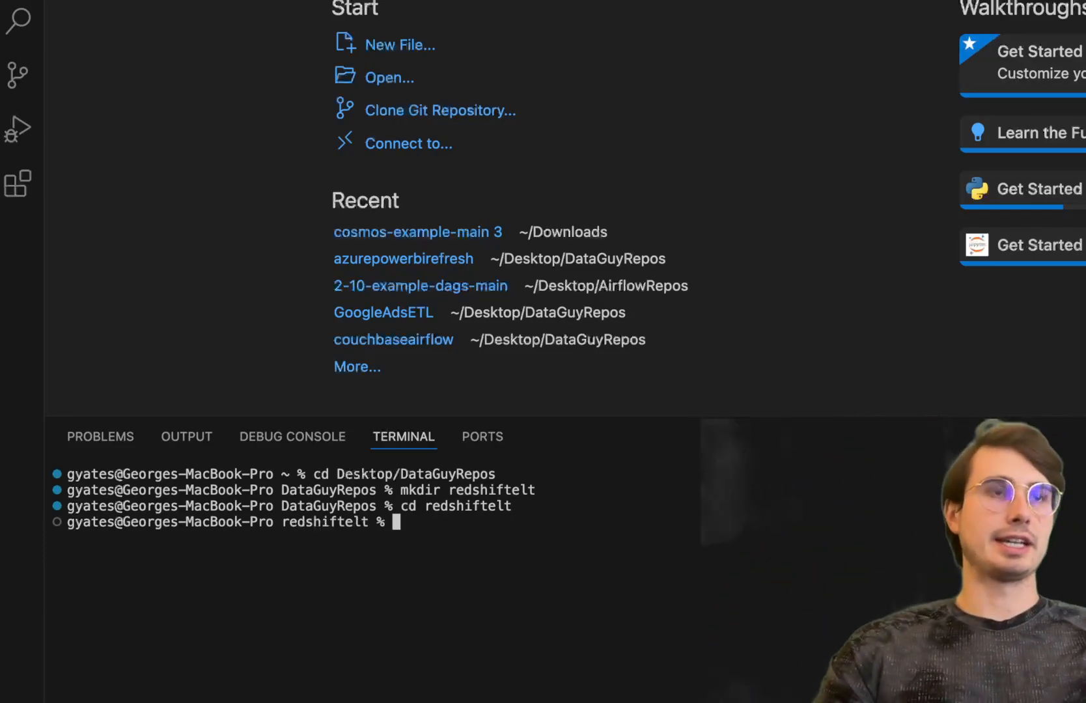
type("astro dev init")
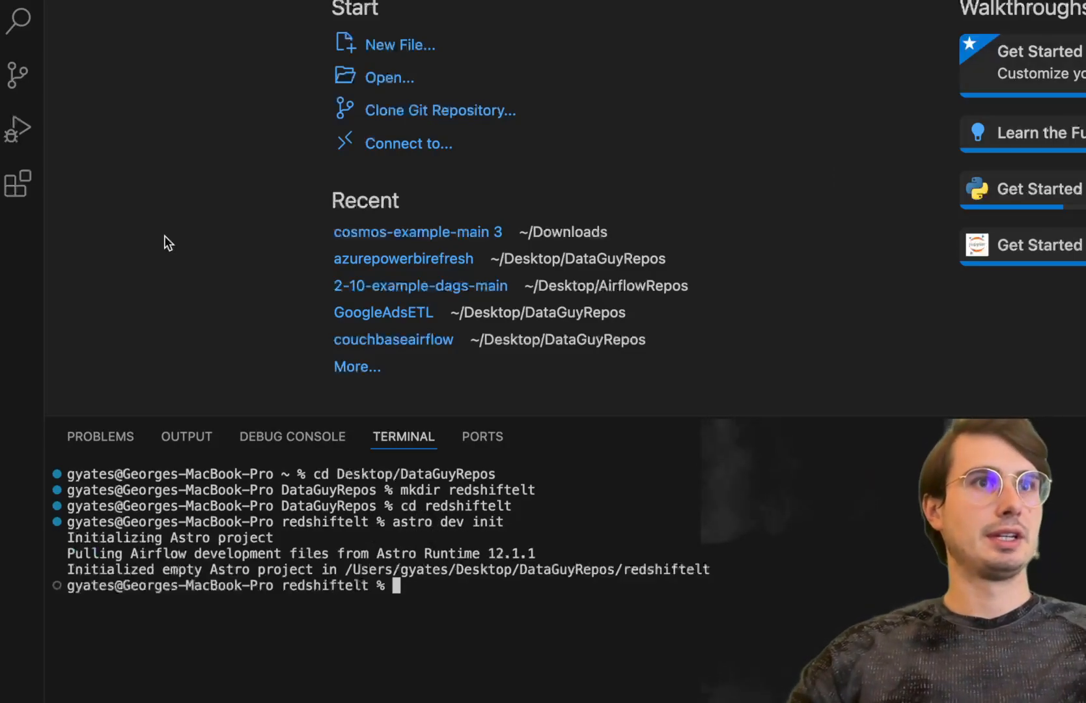
Open Desktop > DataGuyRepos > redshiftelt as the workspace folder.
left_click(389, 78)
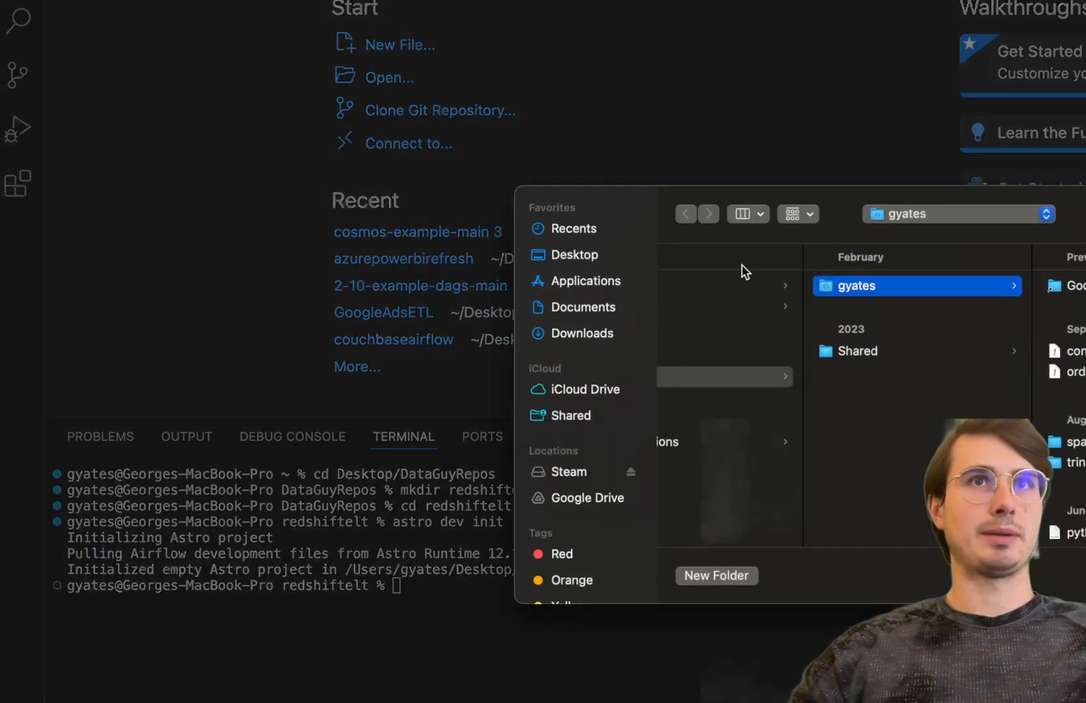
left_click(574, 255)
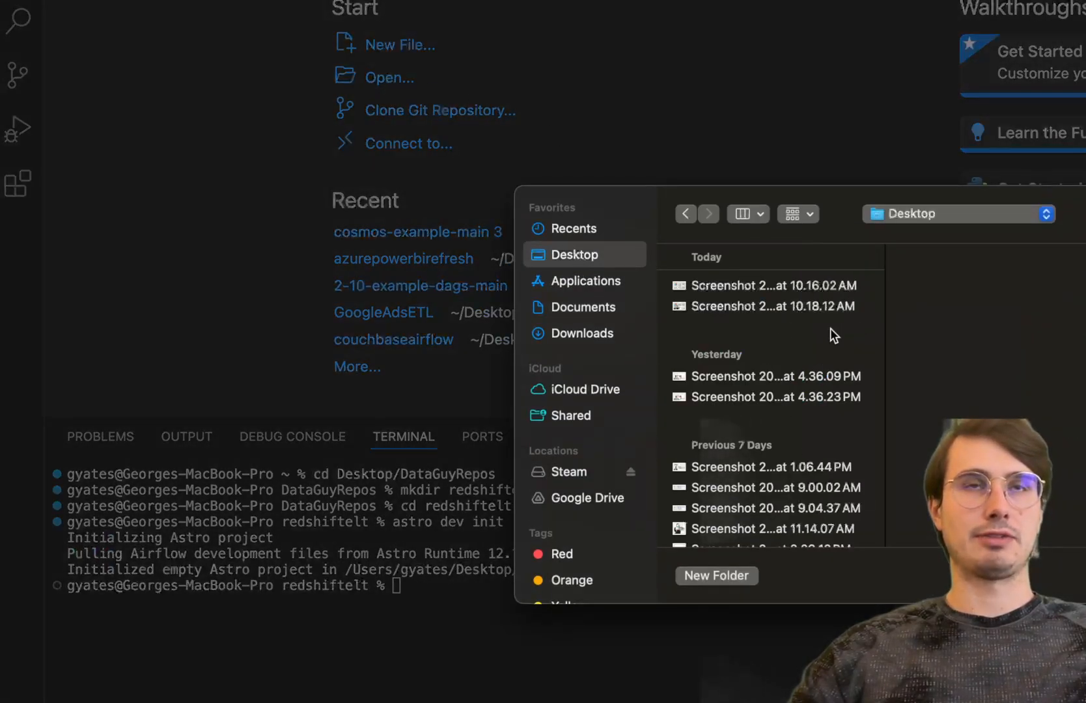
scroll("down", 3)
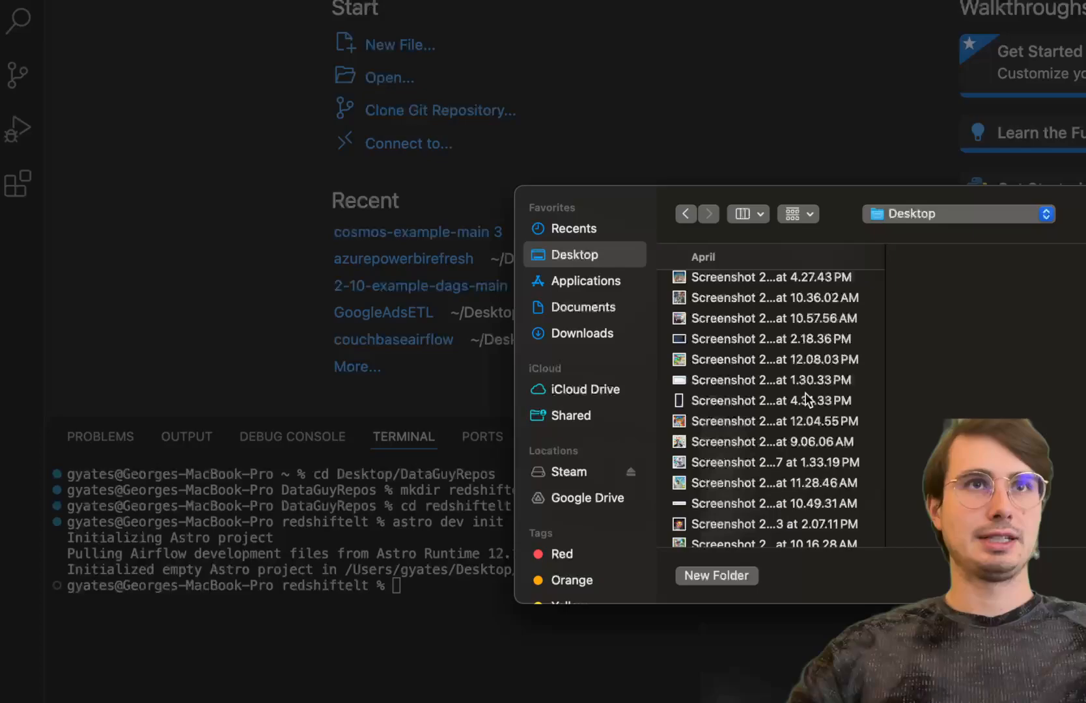
scroll("down", 3)
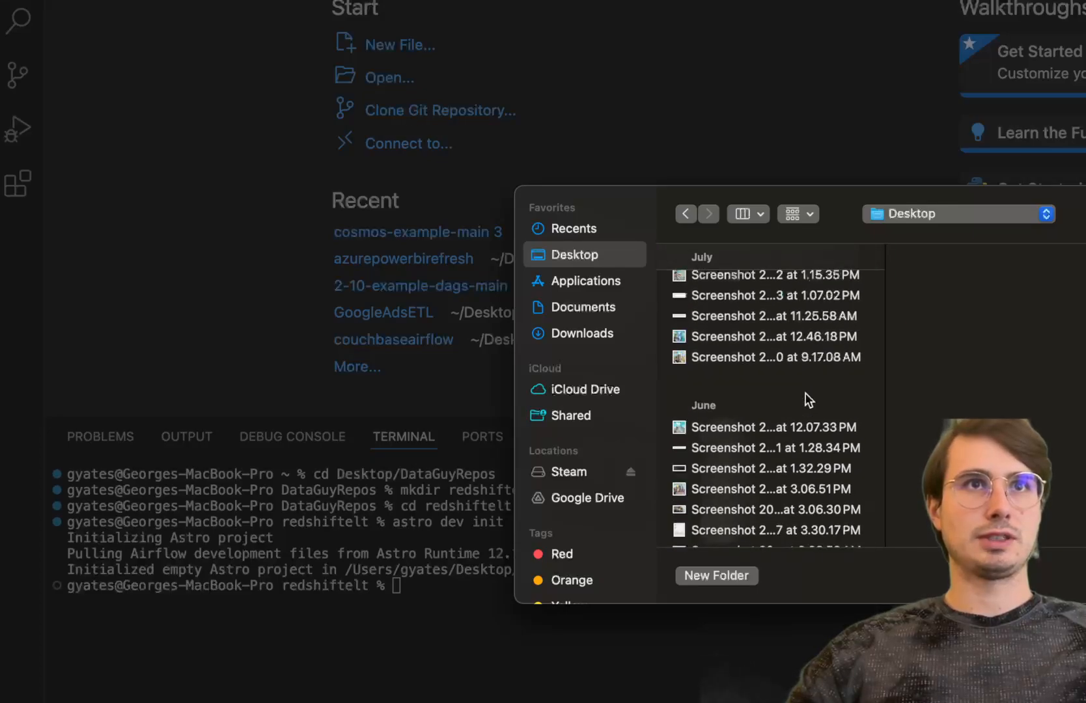
scroll("down", 3)
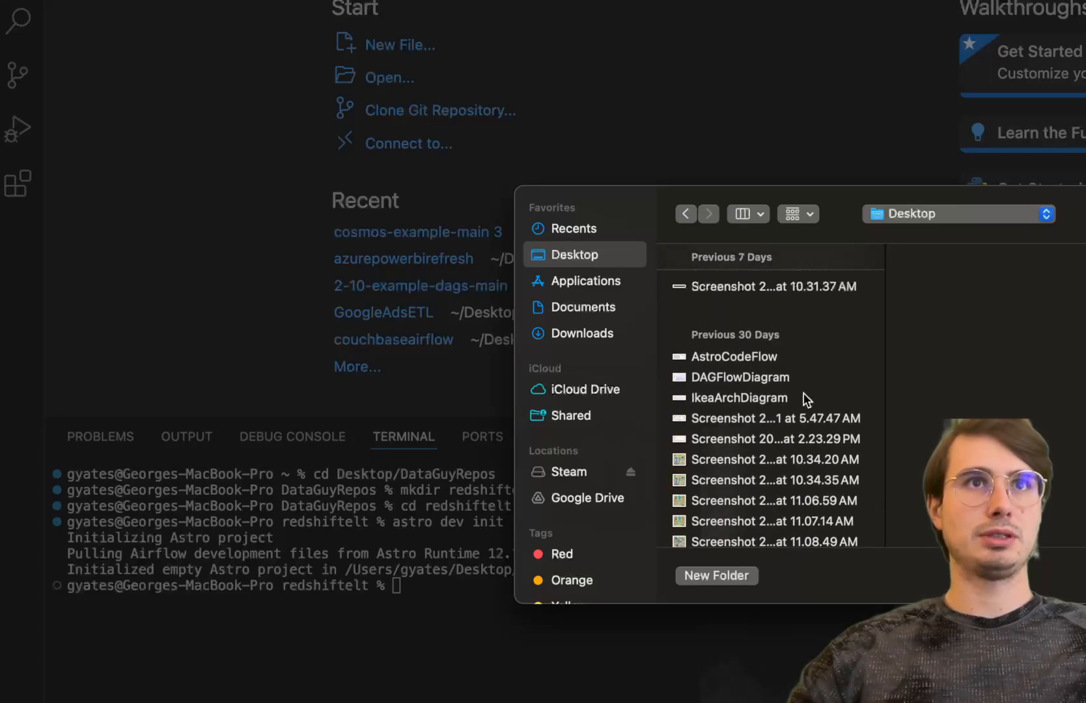
scroll("down", 3)
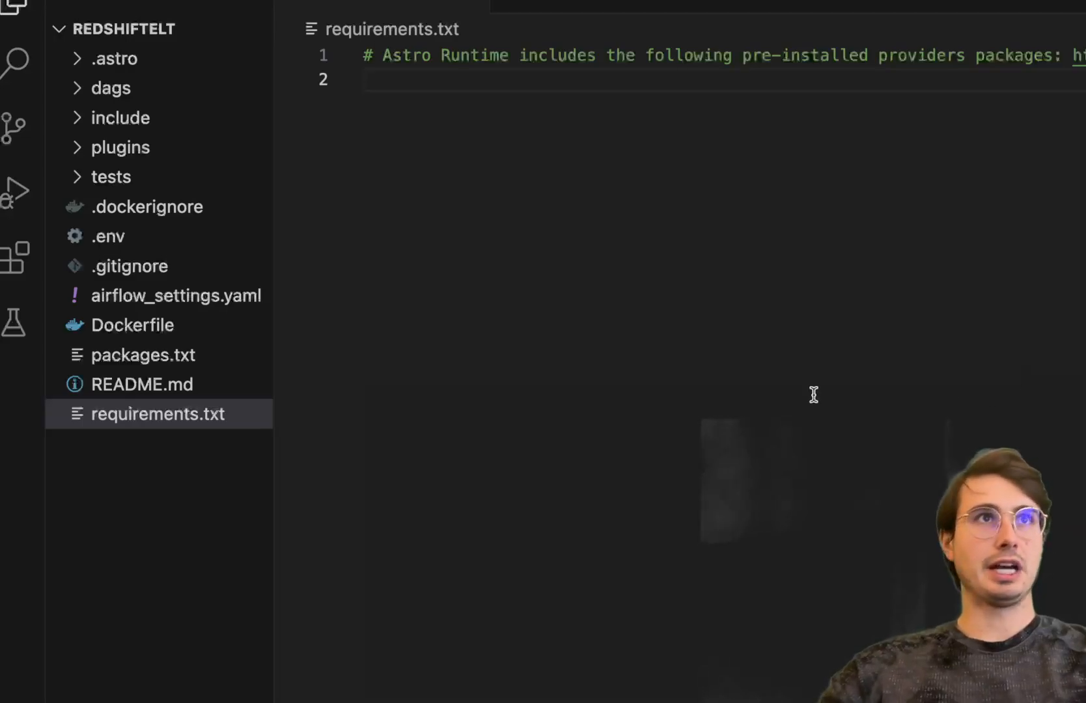
Add apache-airflow-providers-amazon==9.3.0 plus pinned cosmos-airflow-dbt, pandas and requests lines.
type("apache-airflow-providers-amazon==9.3.0")
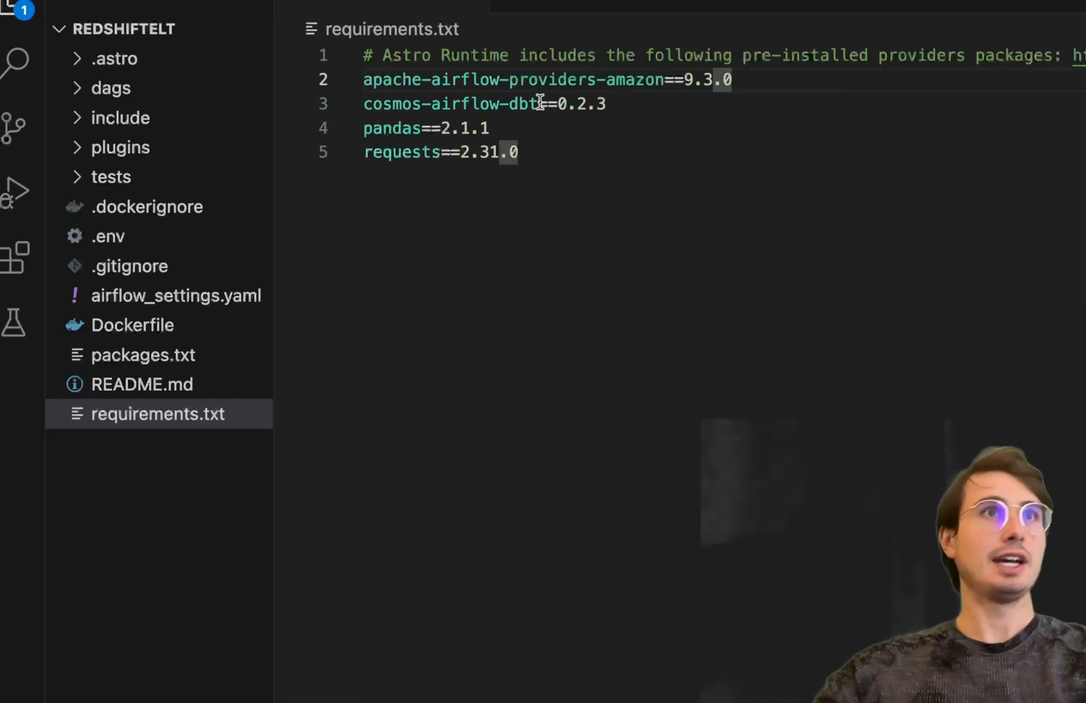
mouse_move(627, 114)
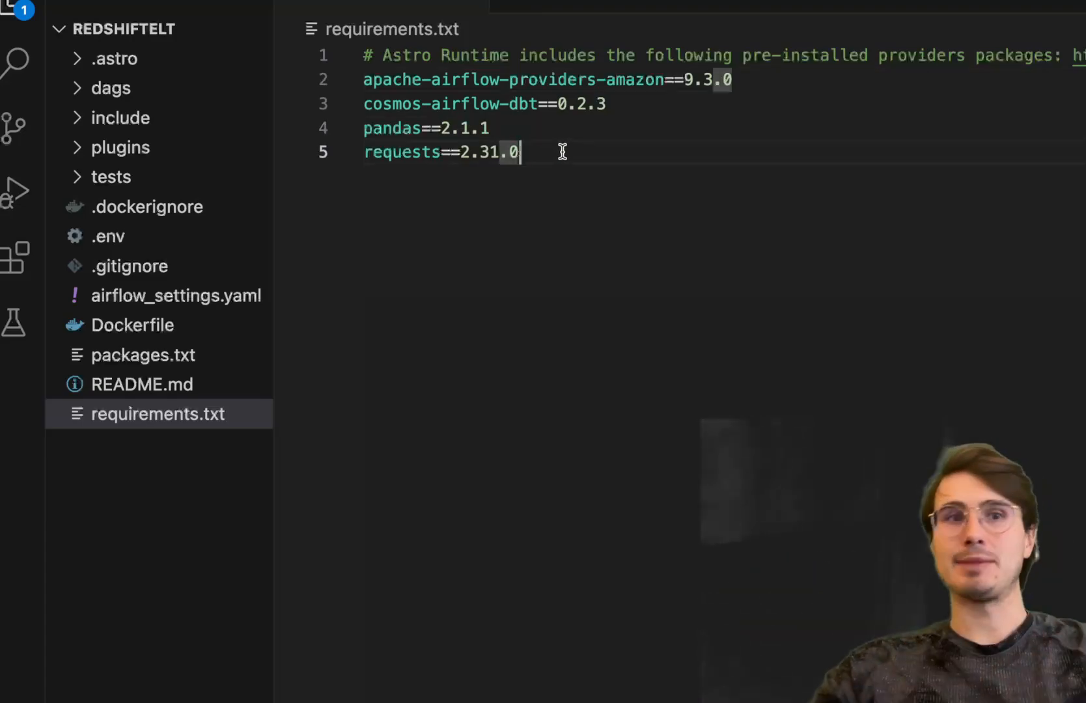
left_click(111, 88)
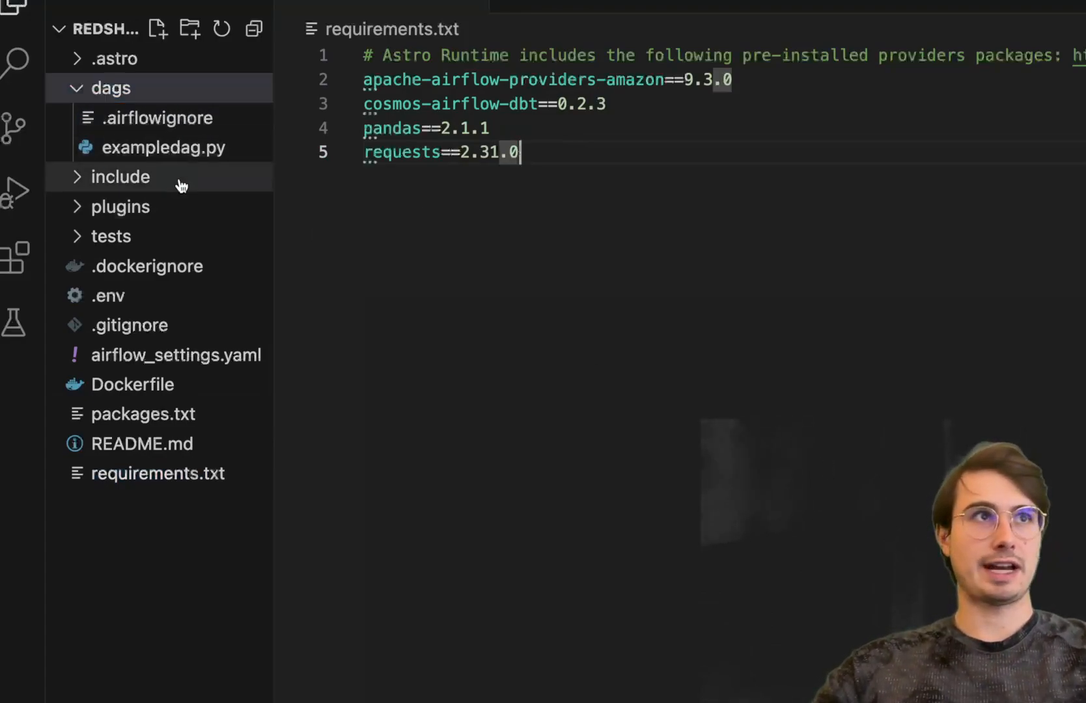
Create a redshiftelt file in dags and rename it to redshiftelt.py.
left_click(159, 28)
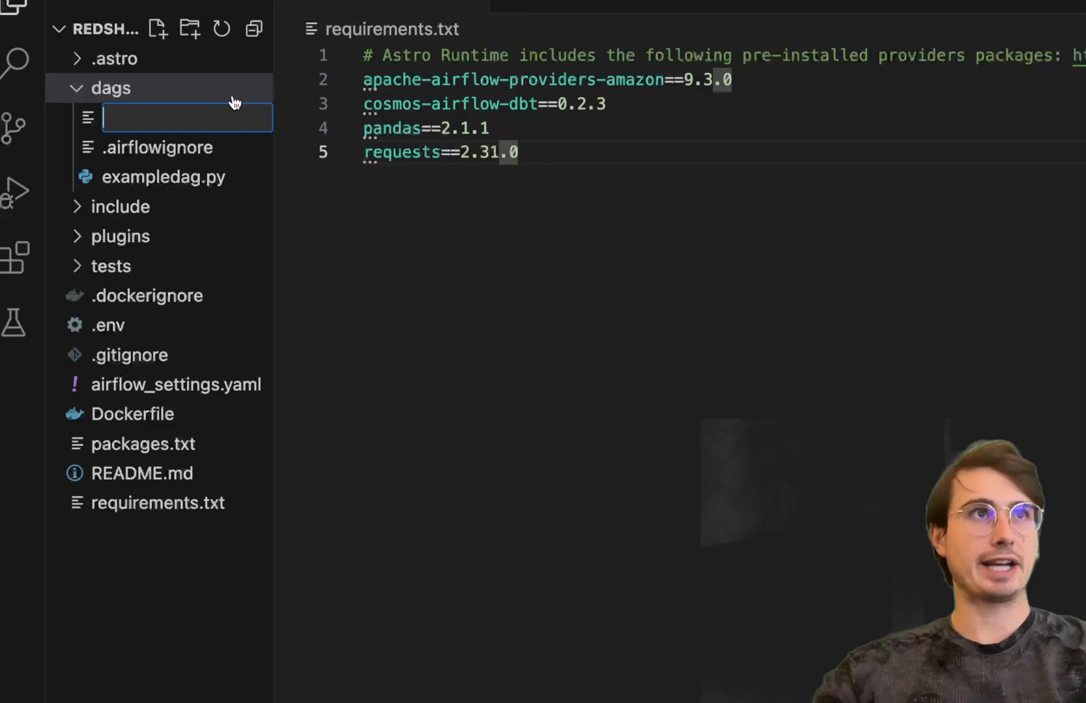
type("redshiftelt")
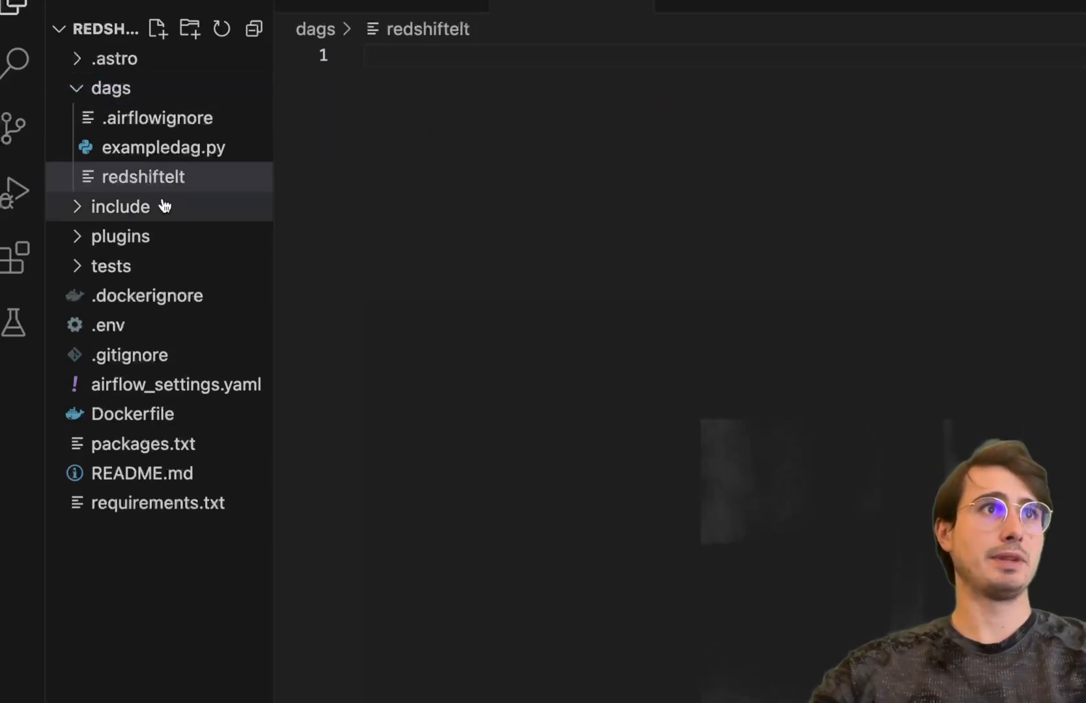
right_click(141, 177)
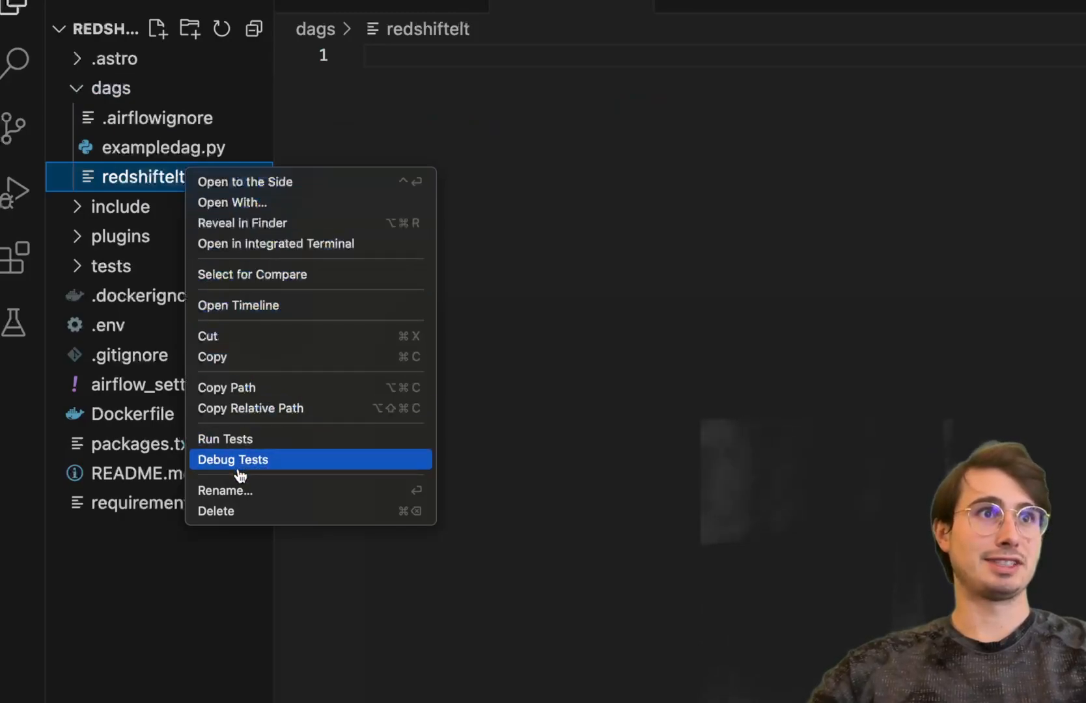
left_click(225, 491)
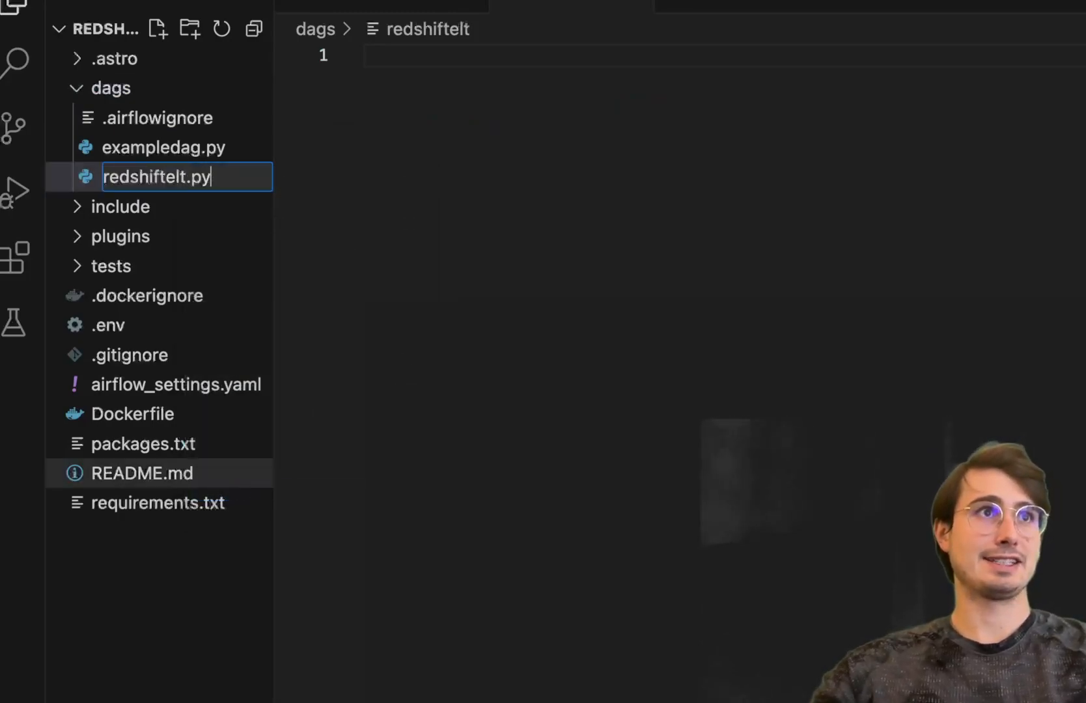
key("Enter")
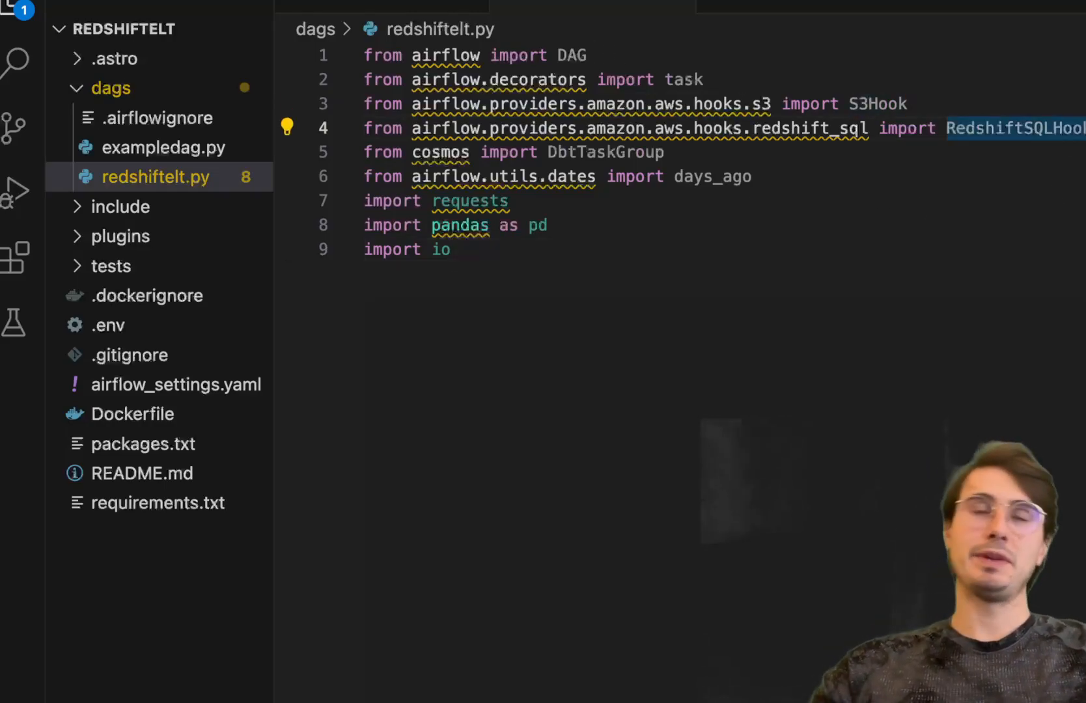
mouse_move(975, 347)
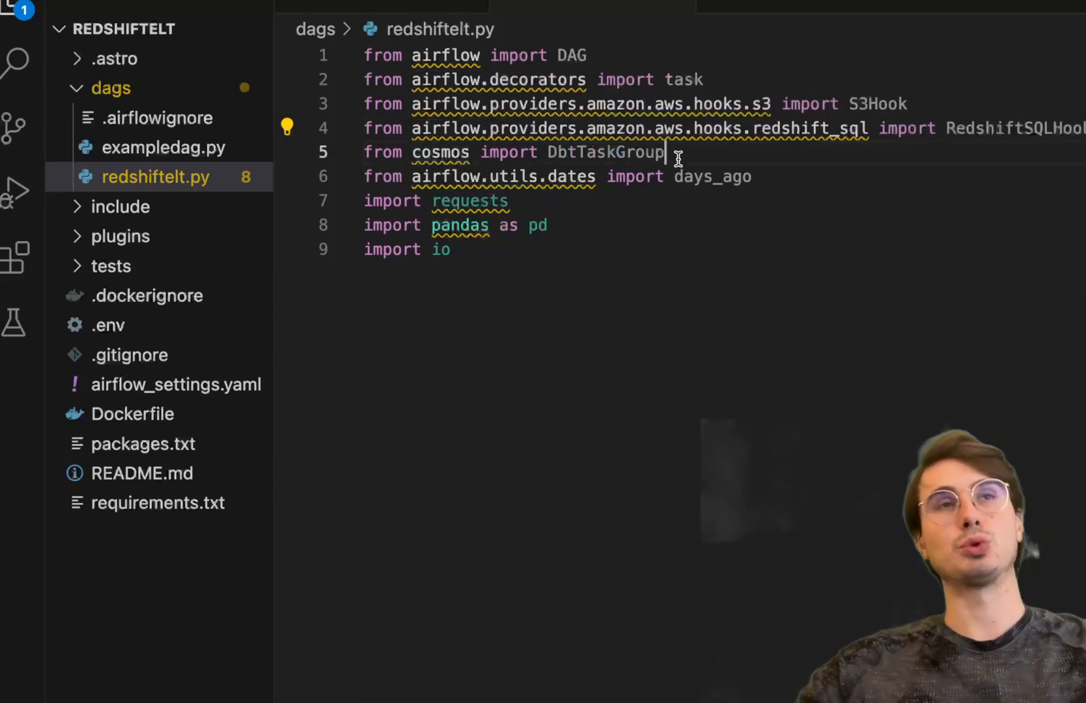
Select the DbtTaskGroup name in the cosmos import line.
double_click(604, 153)
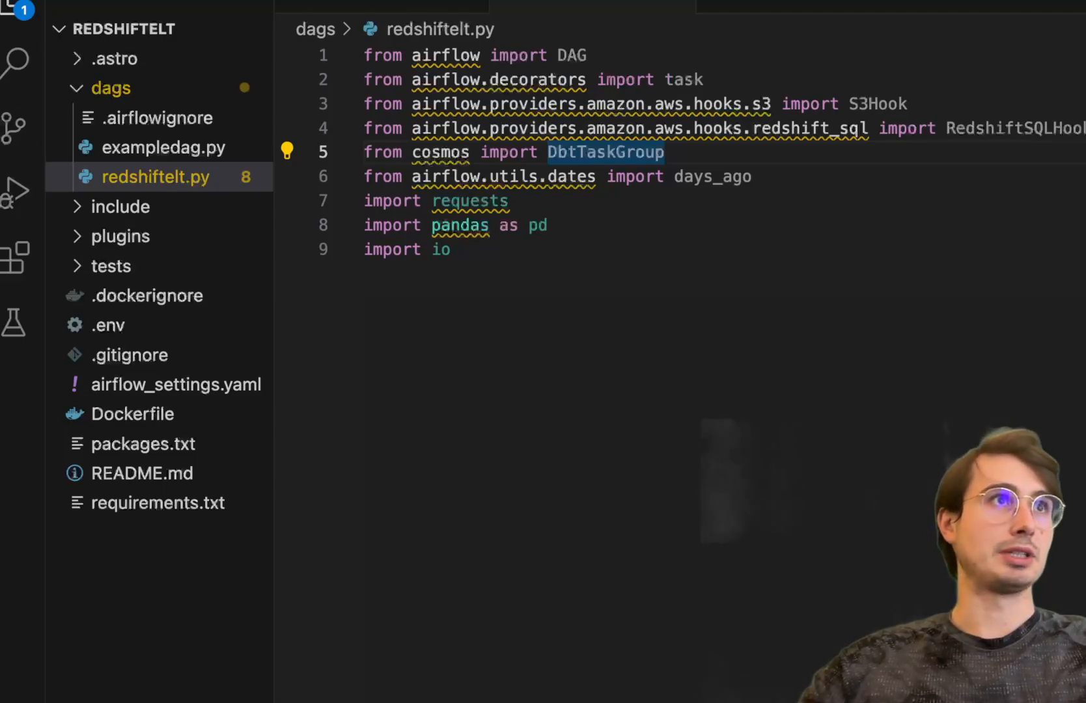
Browse the jaffle_shop dbt project, then add dbt-requirements.txt with dbt-postgres~=1.7.4 and pytz.
right_click(111, 88)
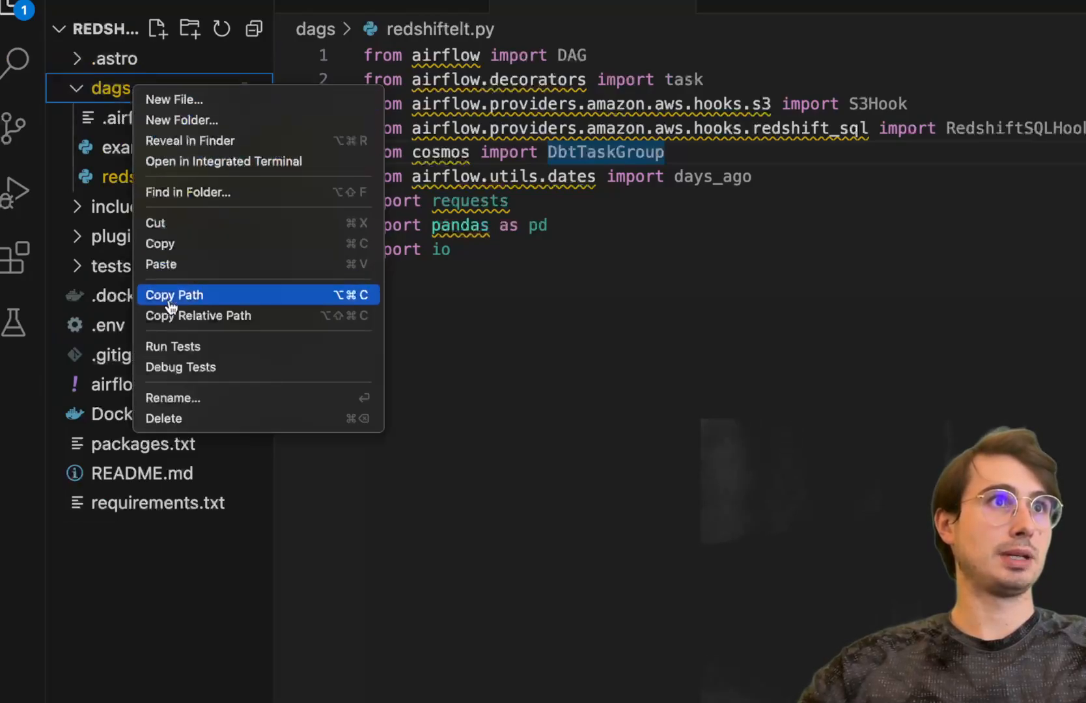
left_click(147, 118)
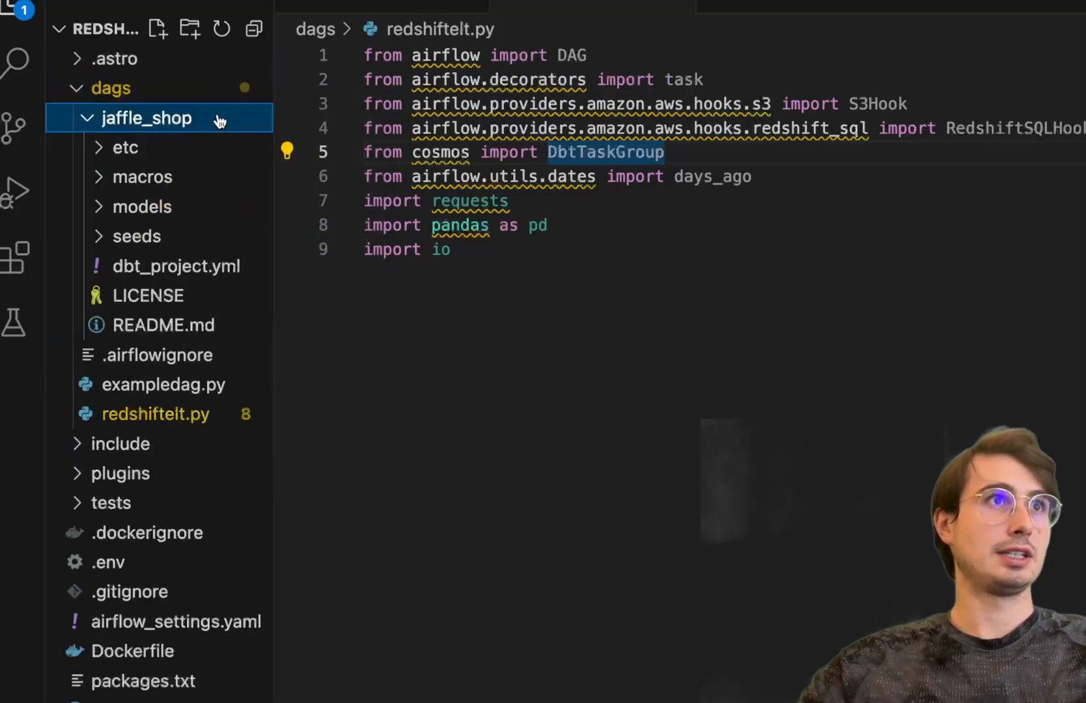
mouse_move(133, 145)
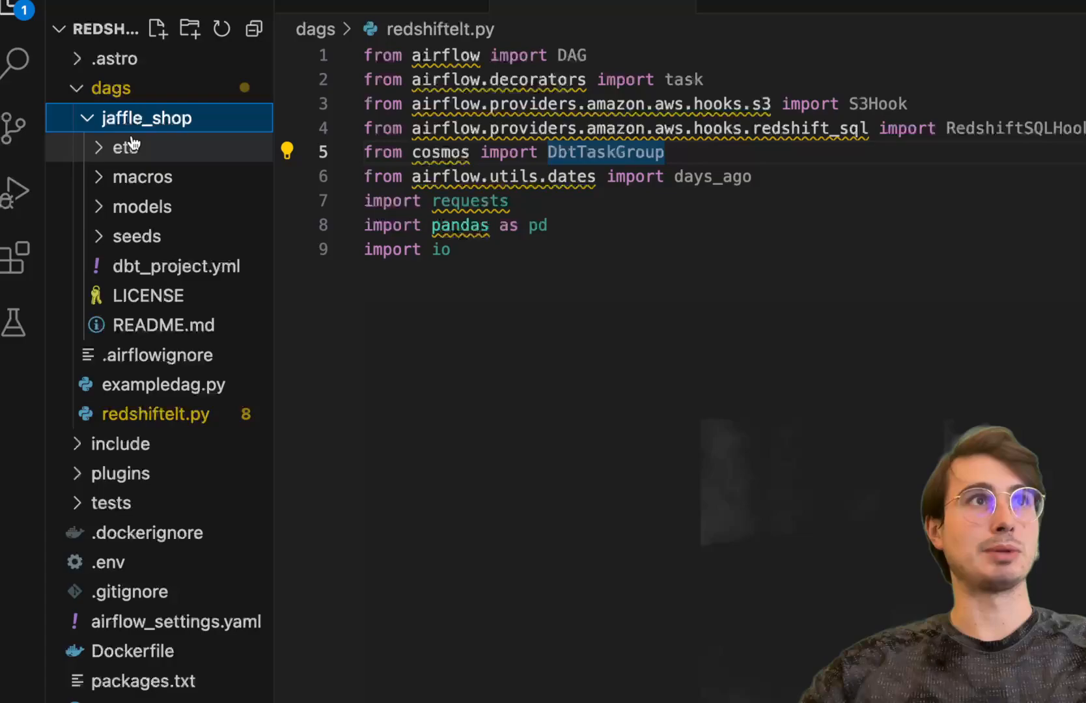
left_click(146, 118)
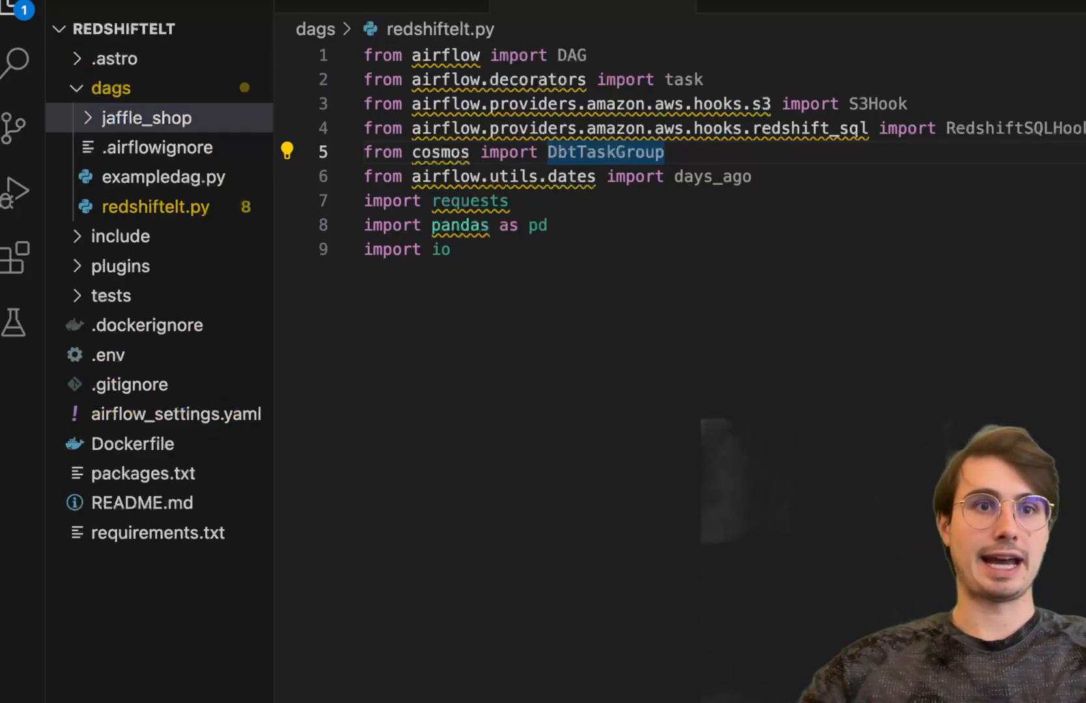
left_click(146, 117)
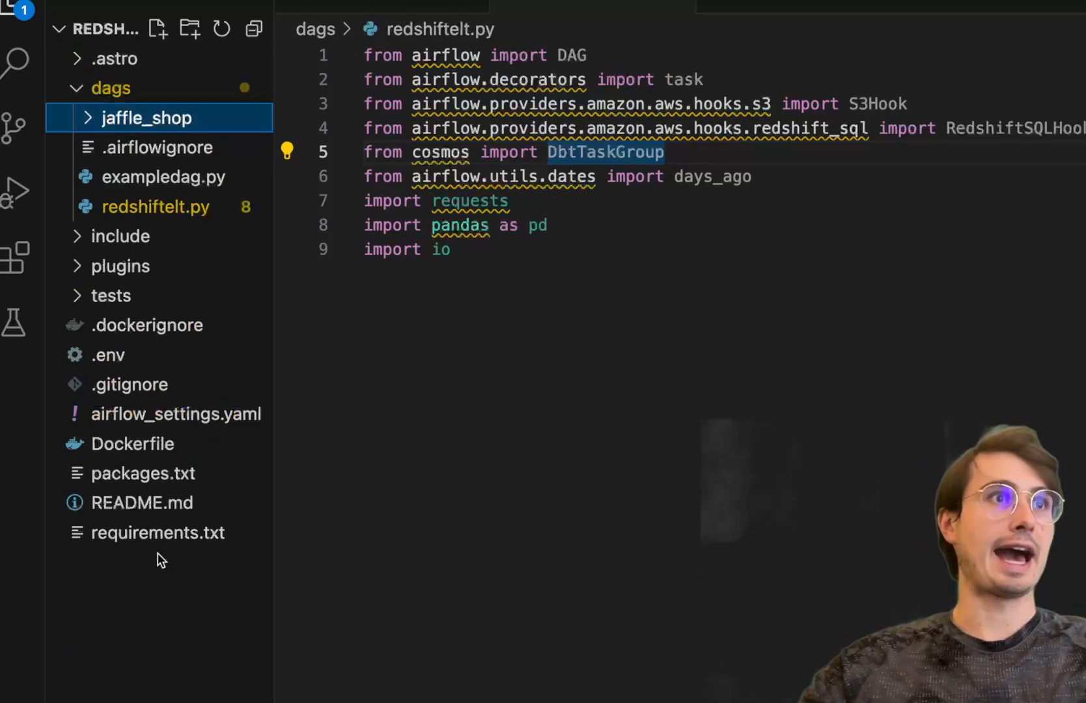
left_click(133, 443)
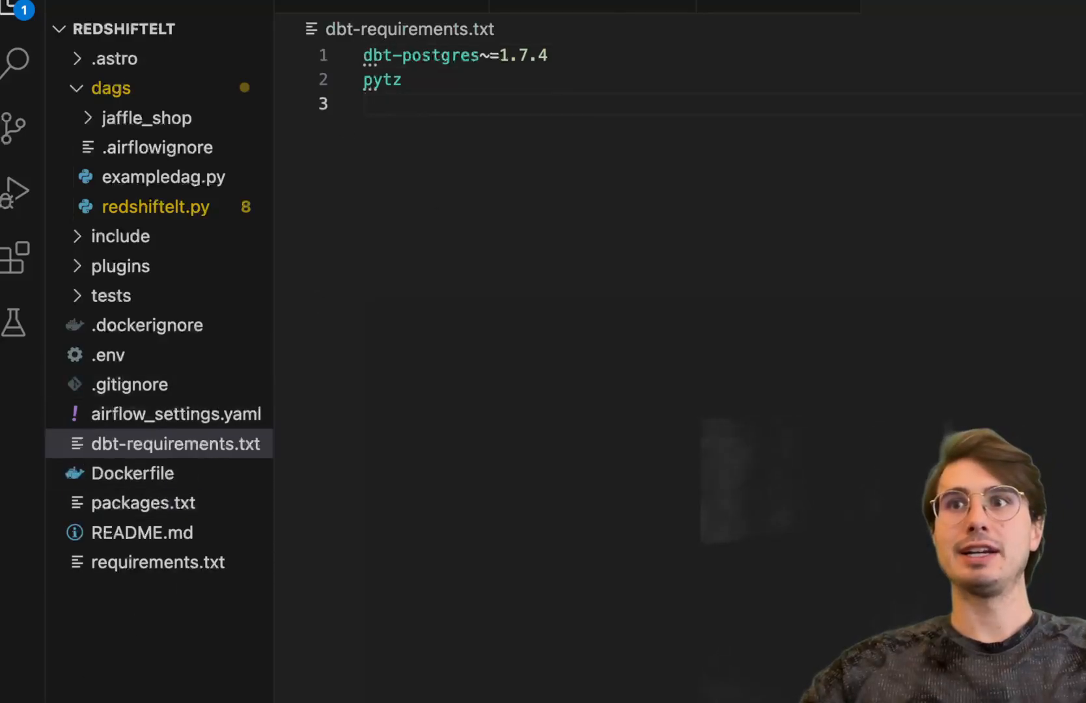
left_click(155, 206)
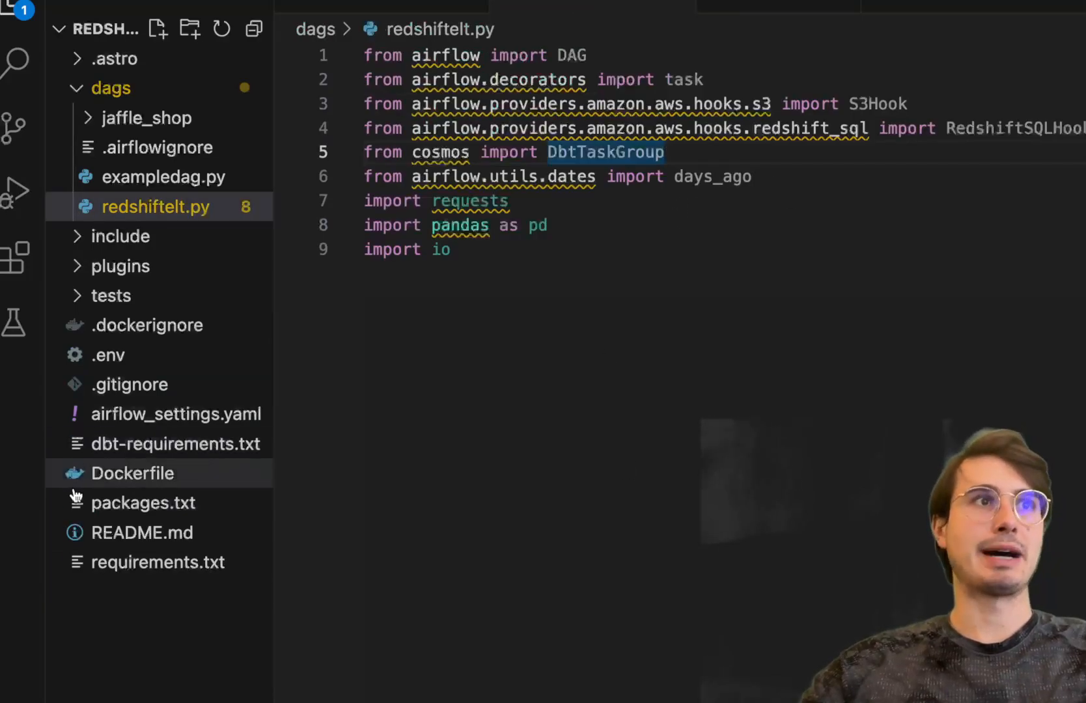
left_click(133, 473)
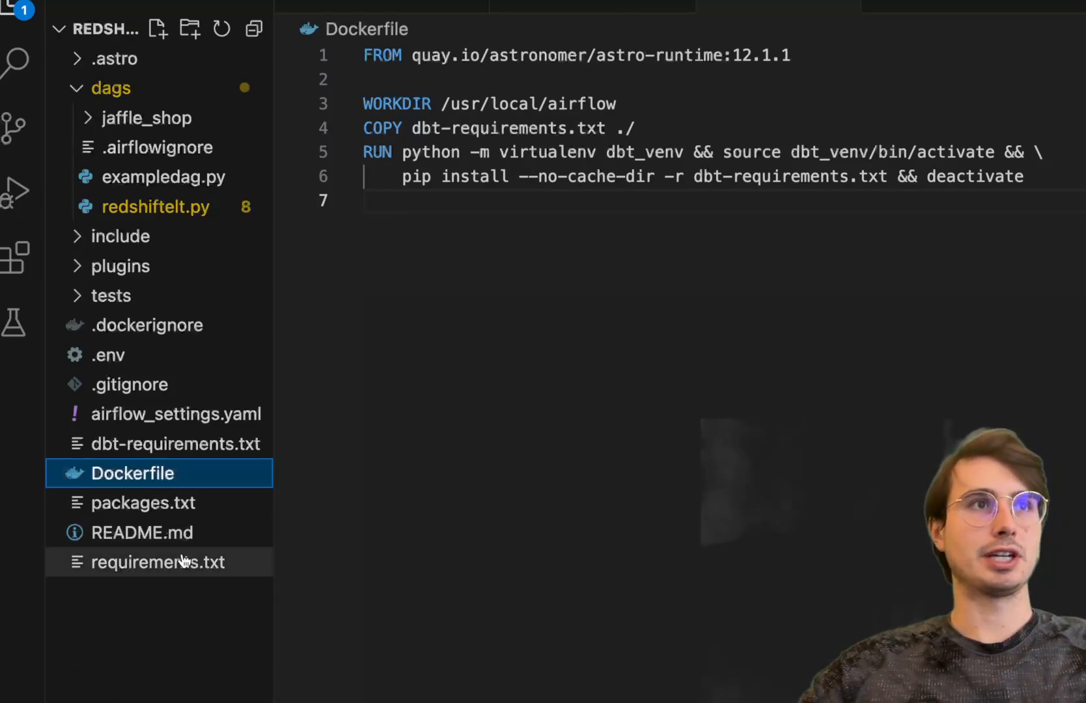
left_click(168, 562)
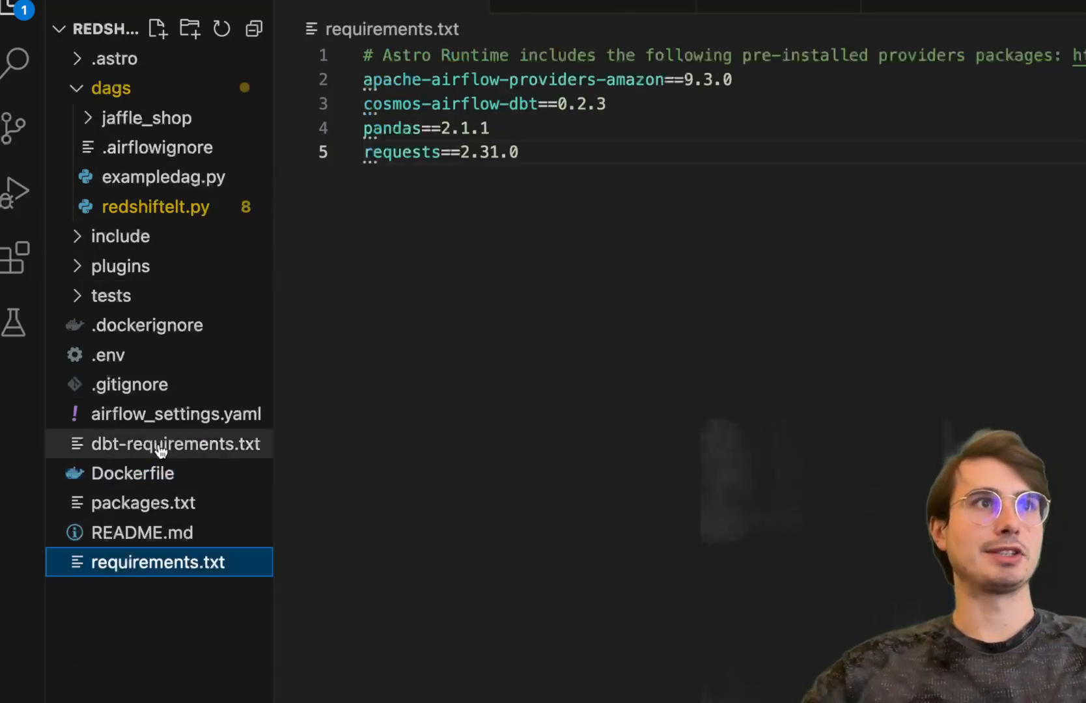
left_click(165, 444)
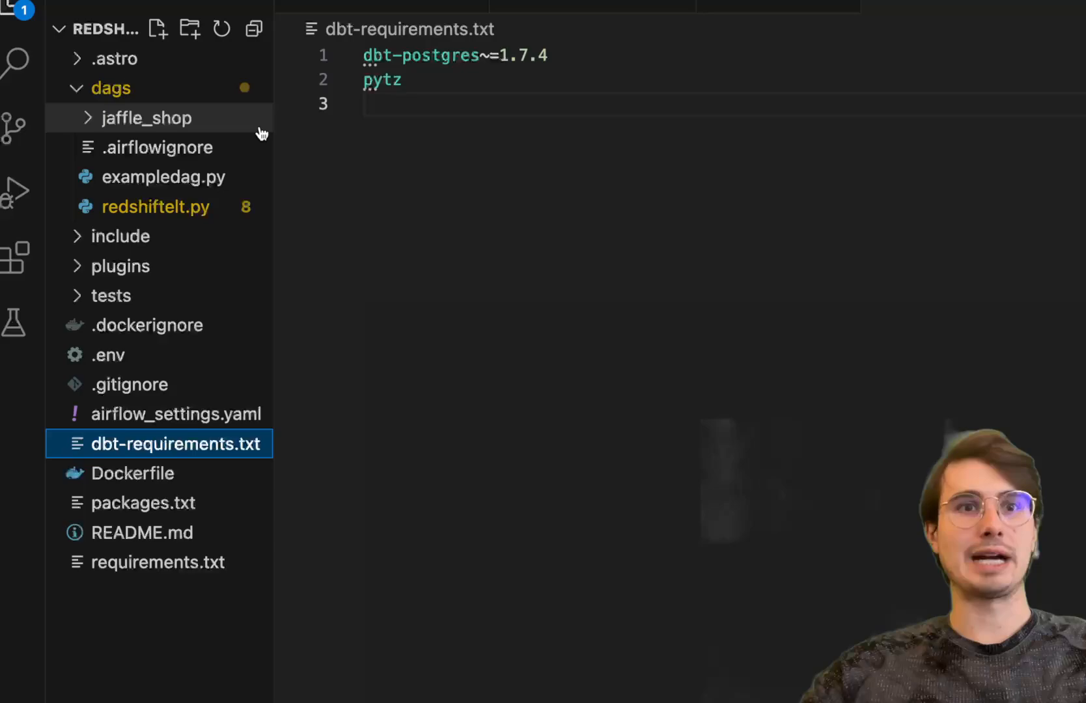
left_click(146, 118)
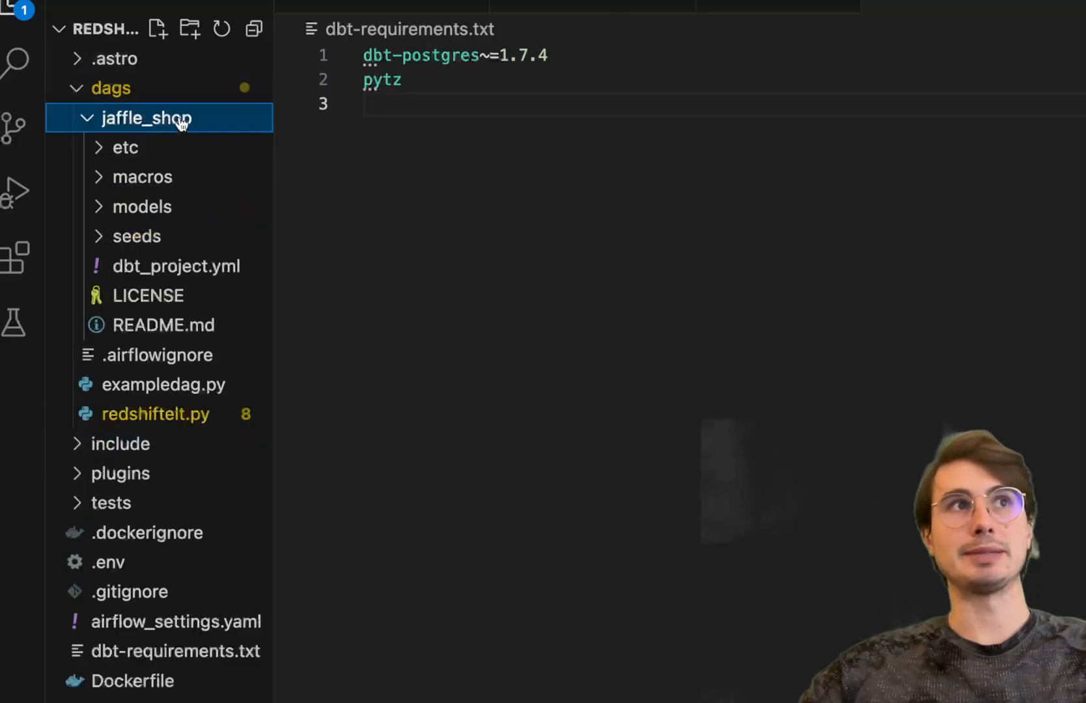
mouse_move(240, 119)
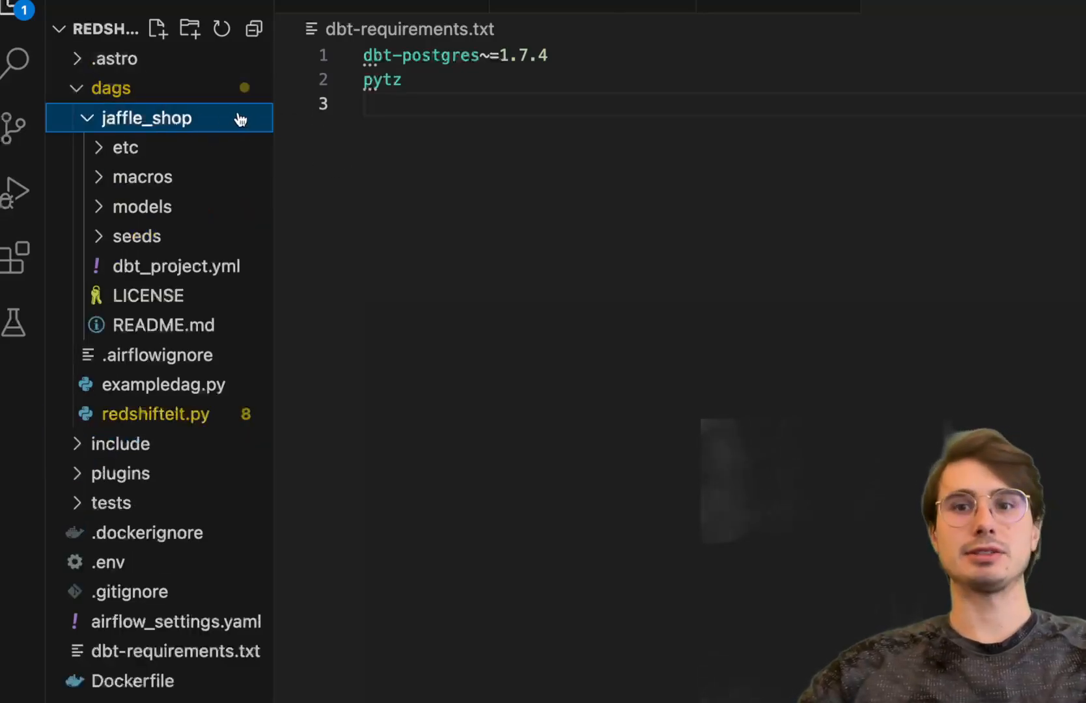
left_click(147, 117)
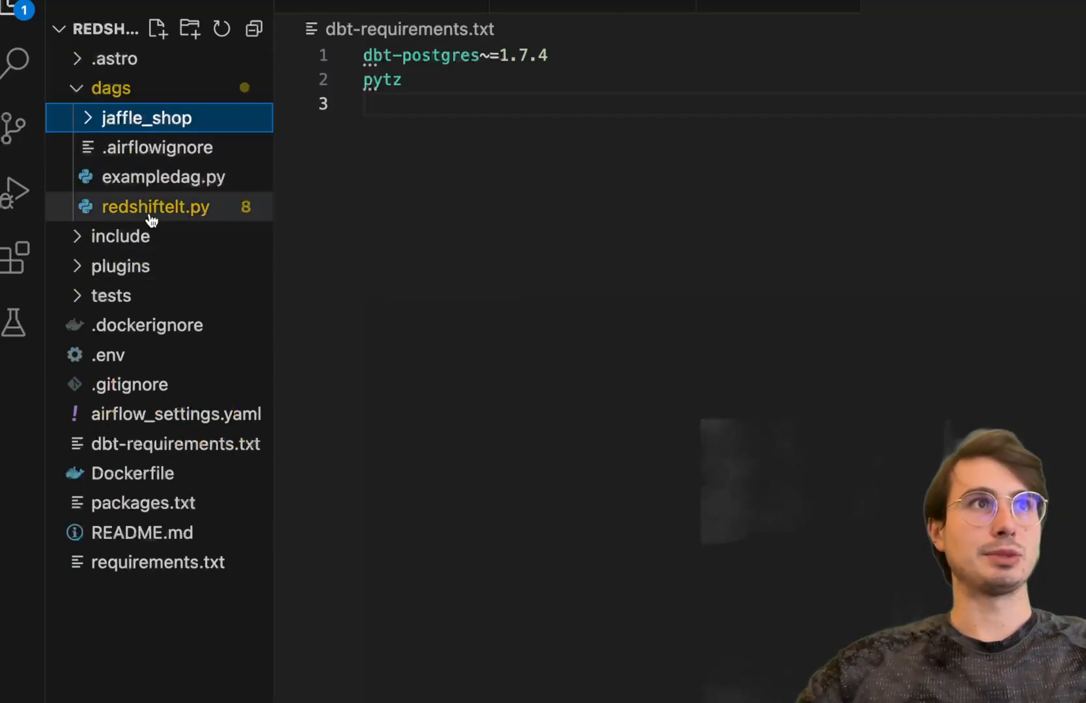
Return to redshiftelt.py to write default_args and the daily api_to_redshift_with_dbt_pipeline DAG.
left_click(155, 207)
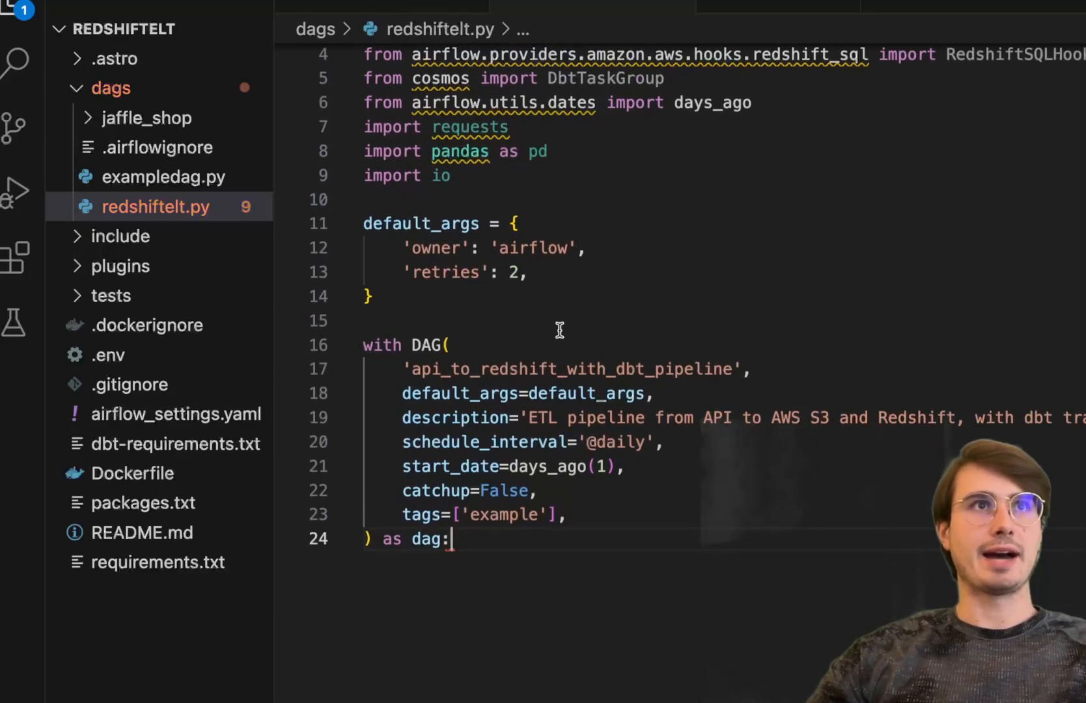
mouse_move(812, 323)
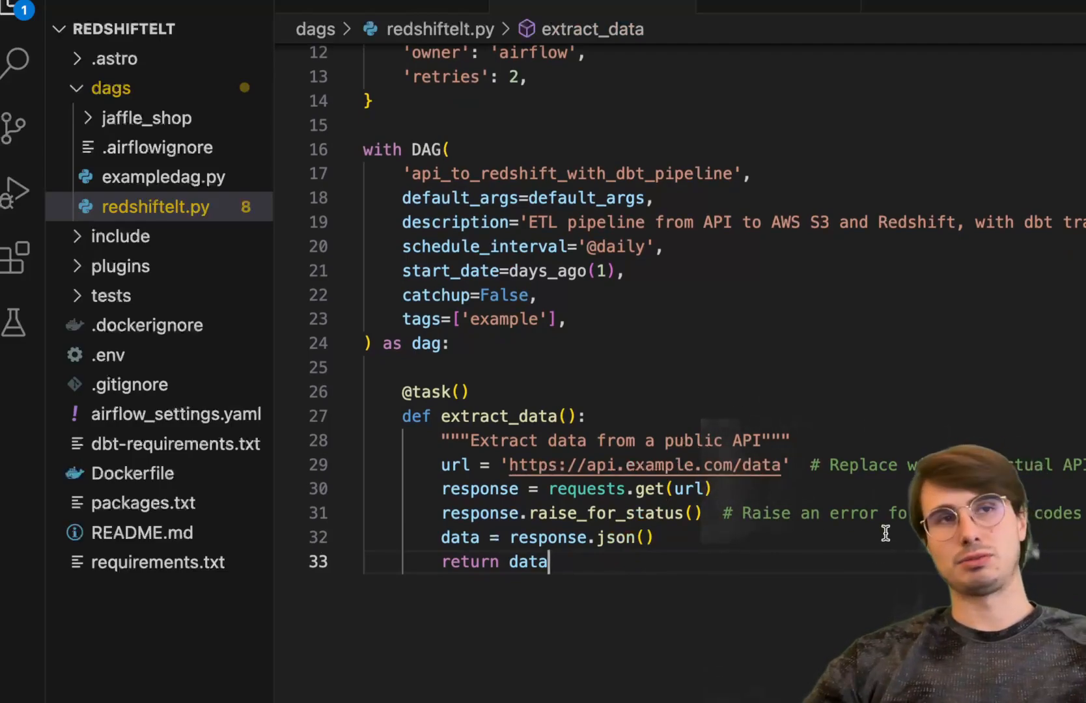
mouse_move(615, 537)
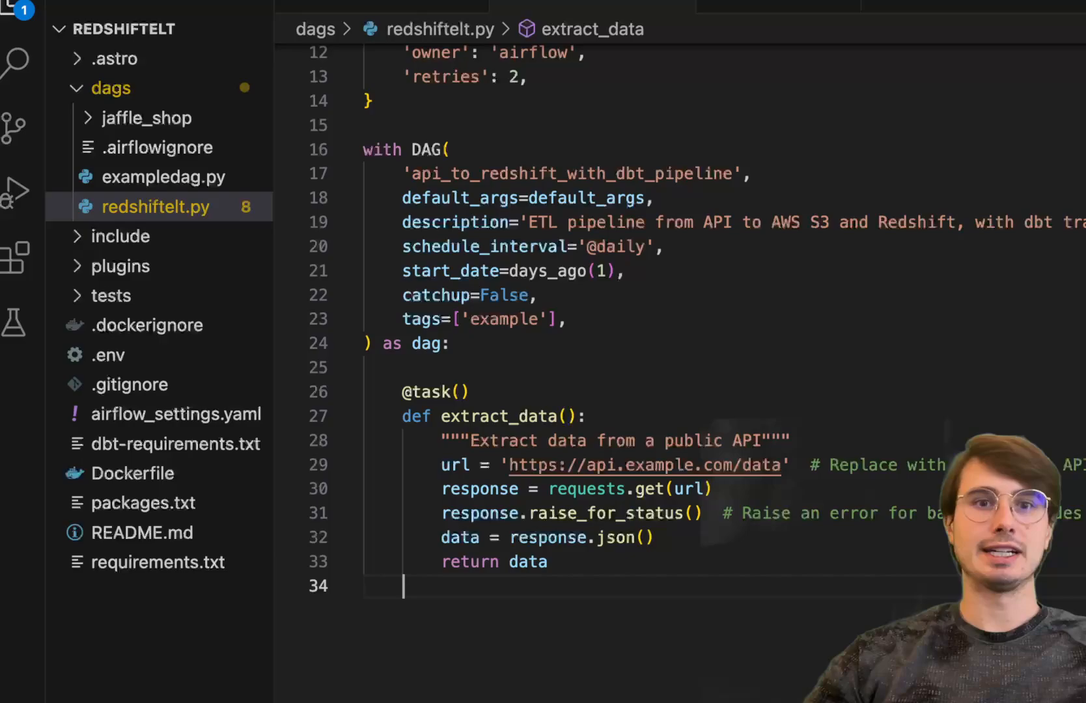
Start the transform_data task on a new line below extract_data.
key("Enter")
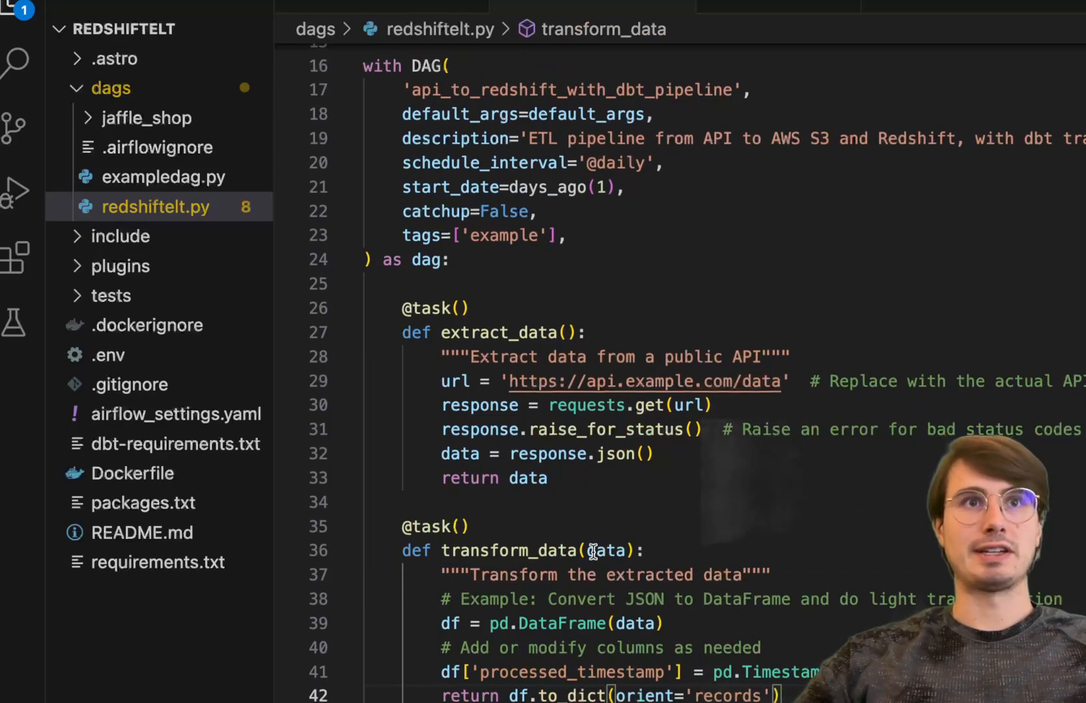
scroll("down", 3)
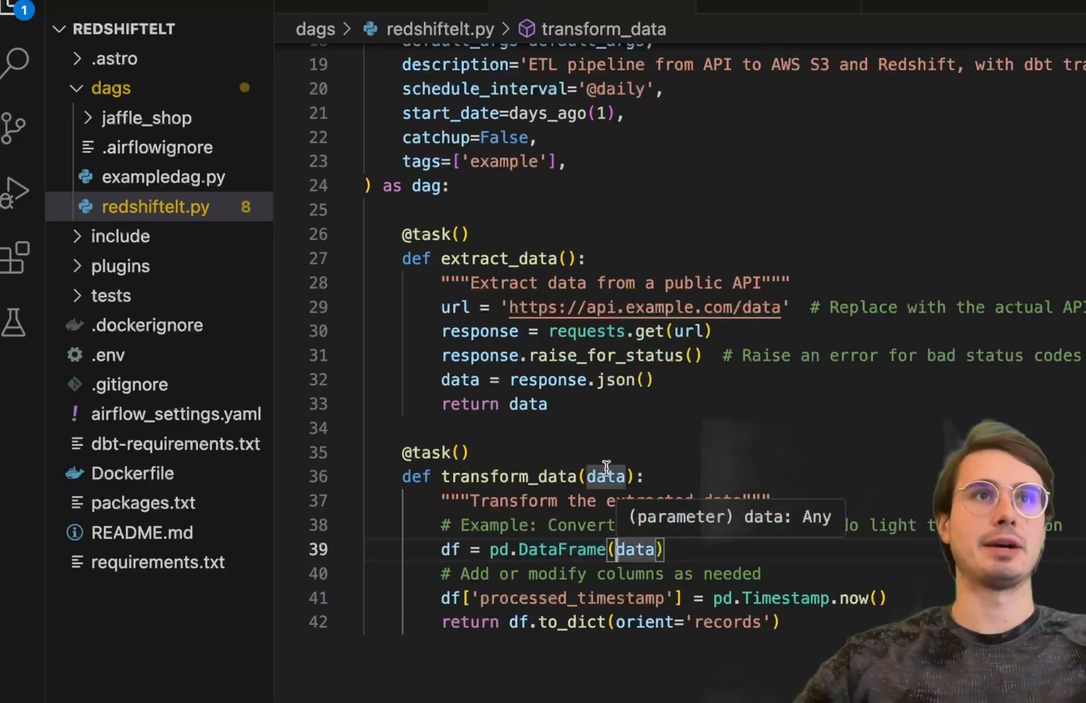
mouse_move(623, 525)
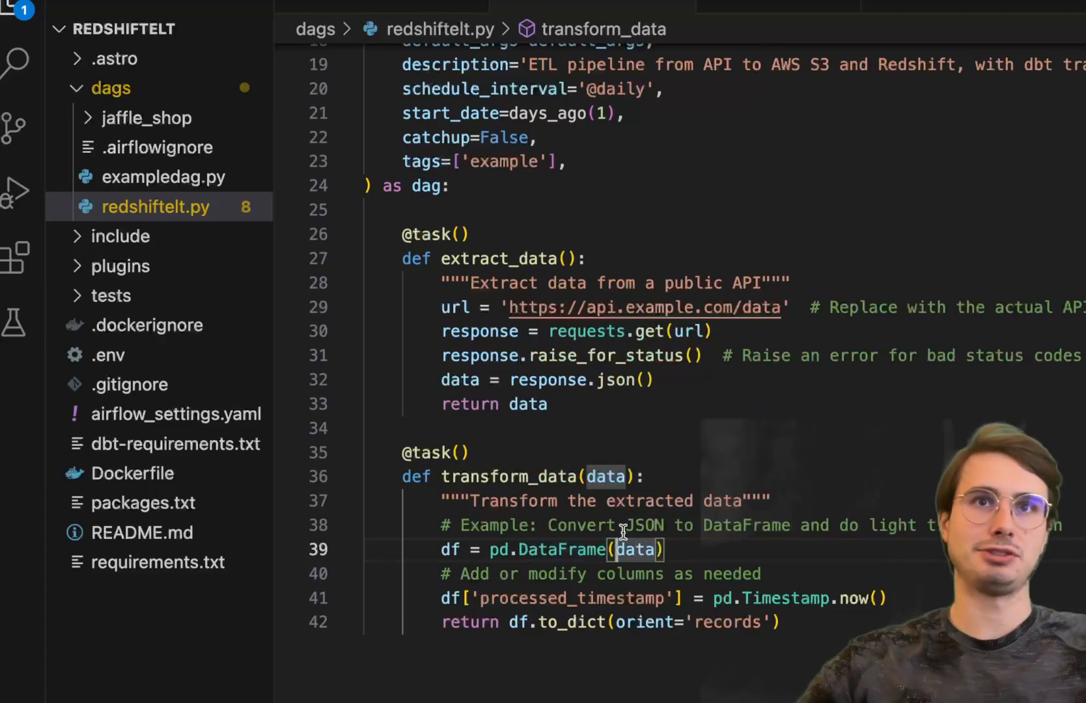
scroll("down", 3)
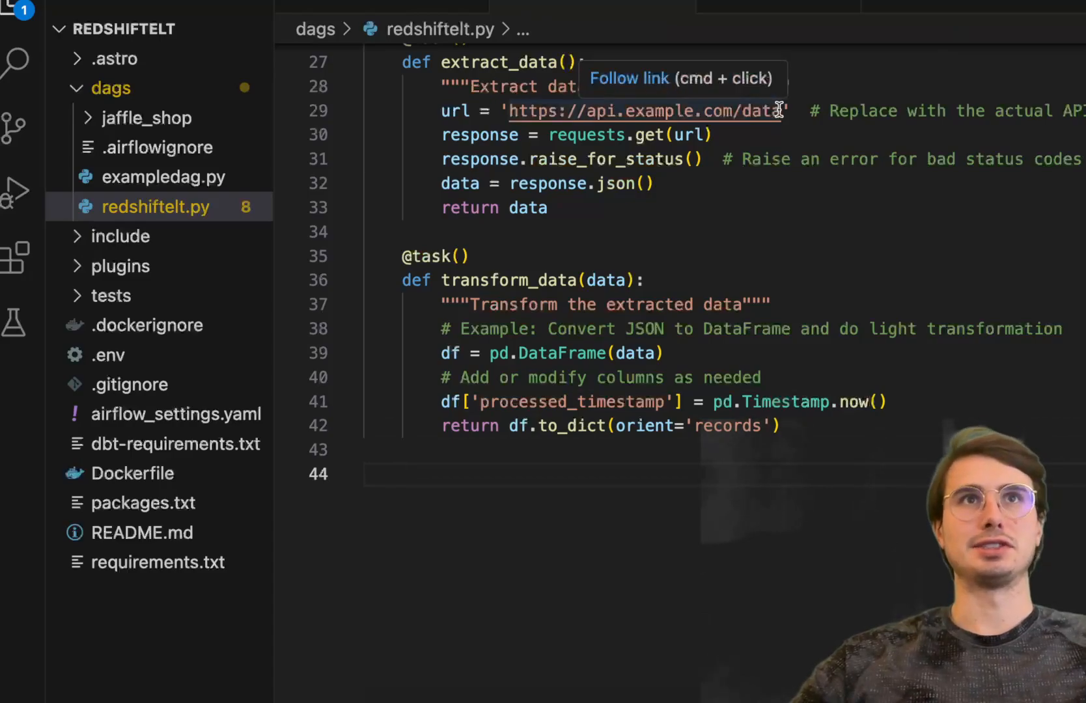
mouse_move(749, 668)
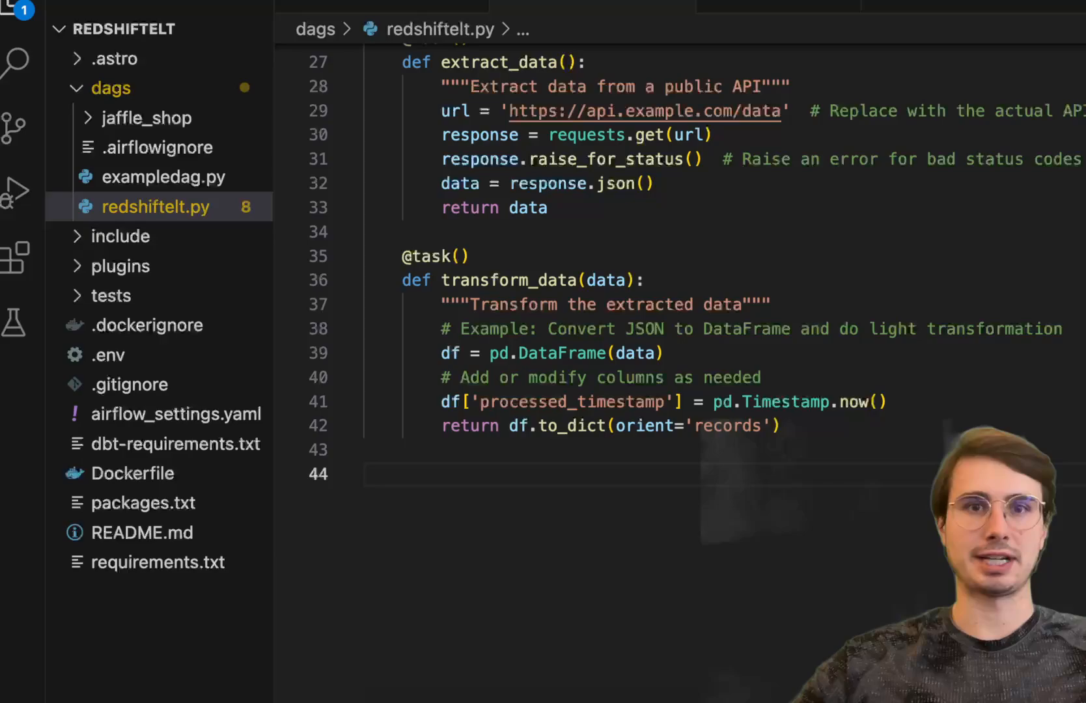
mouse_move(779, 380)
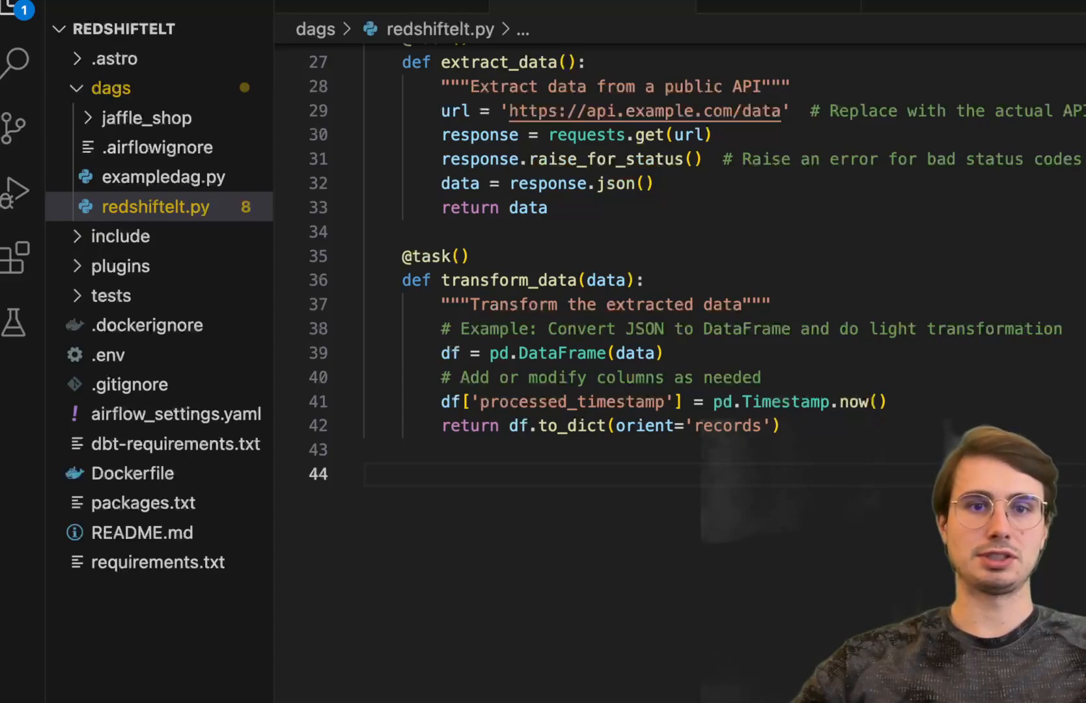
scroll("down", 3)
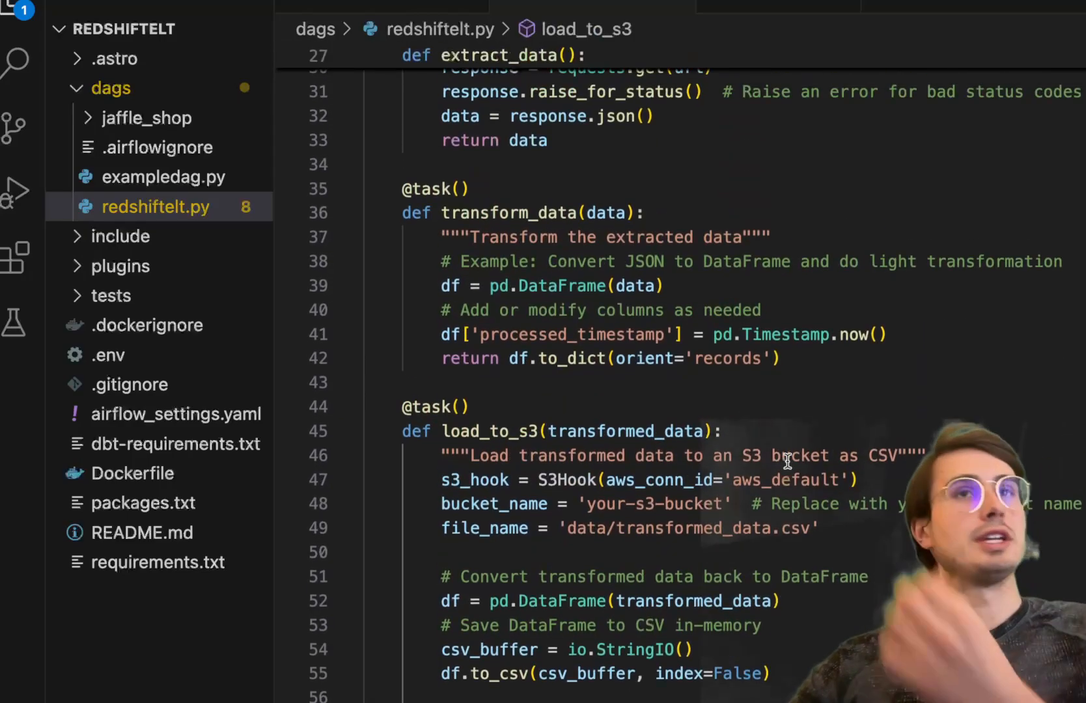
scroll("down", 3)
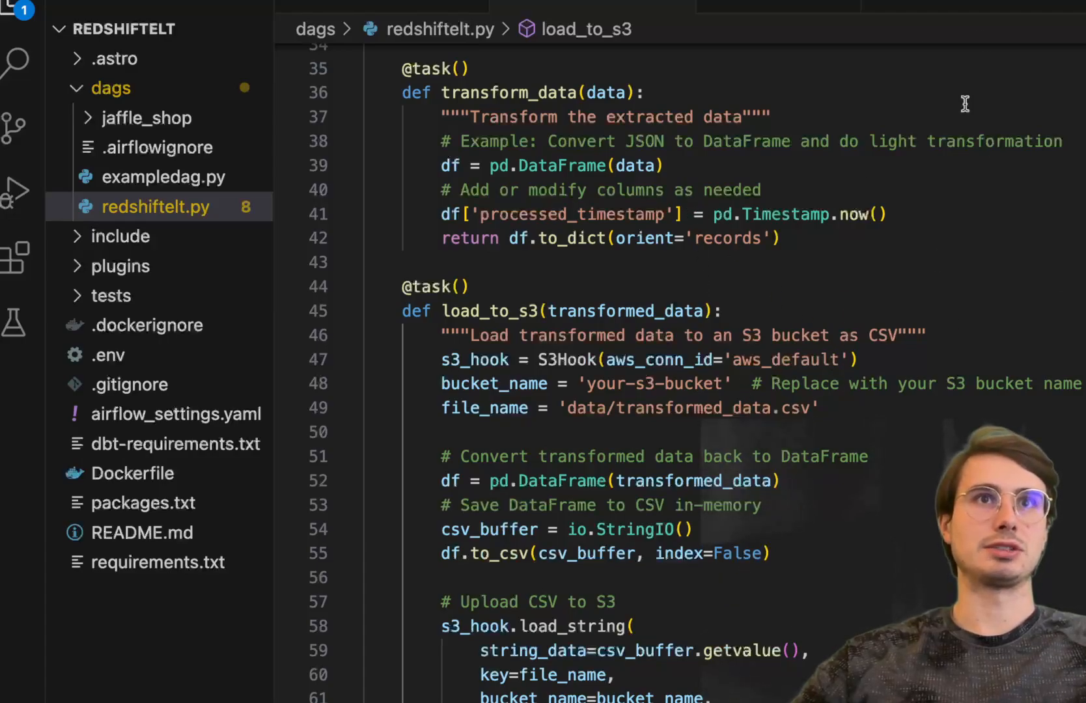
mouse_move(499, 164)
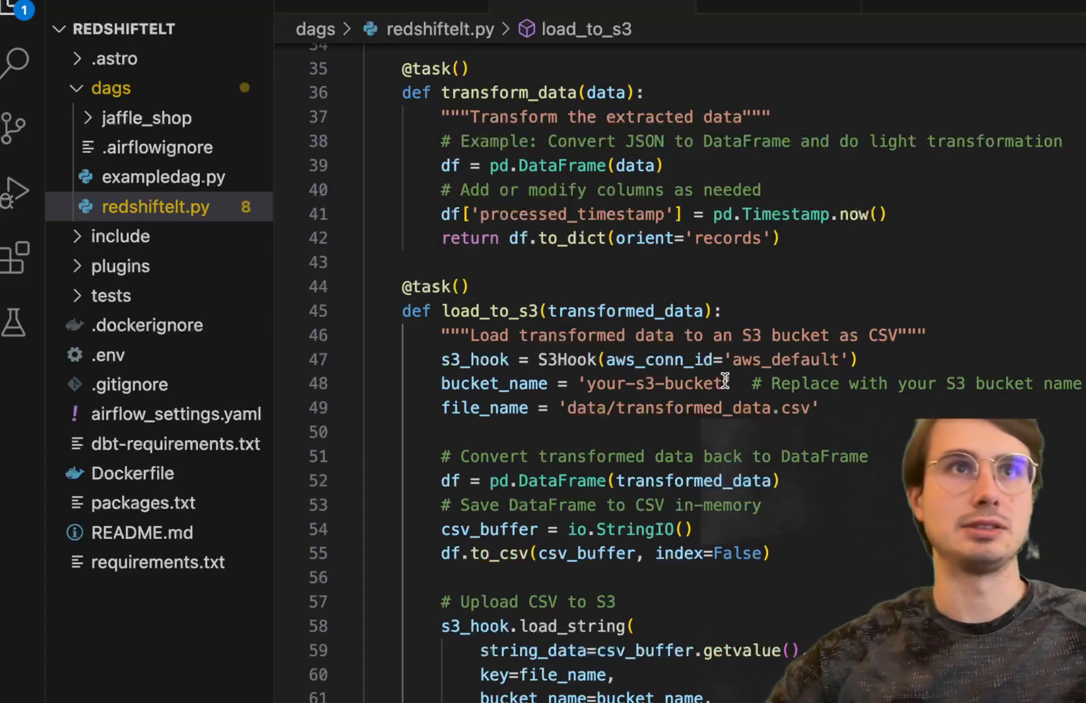
scroll("down", 3)
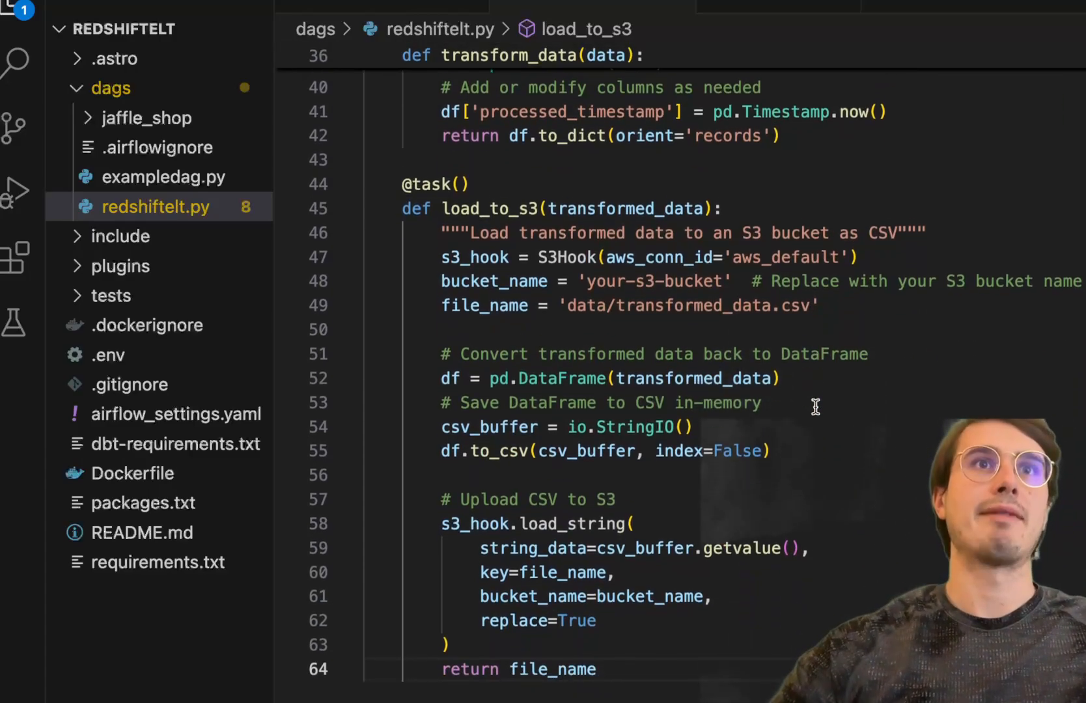
scroll("down", 3)
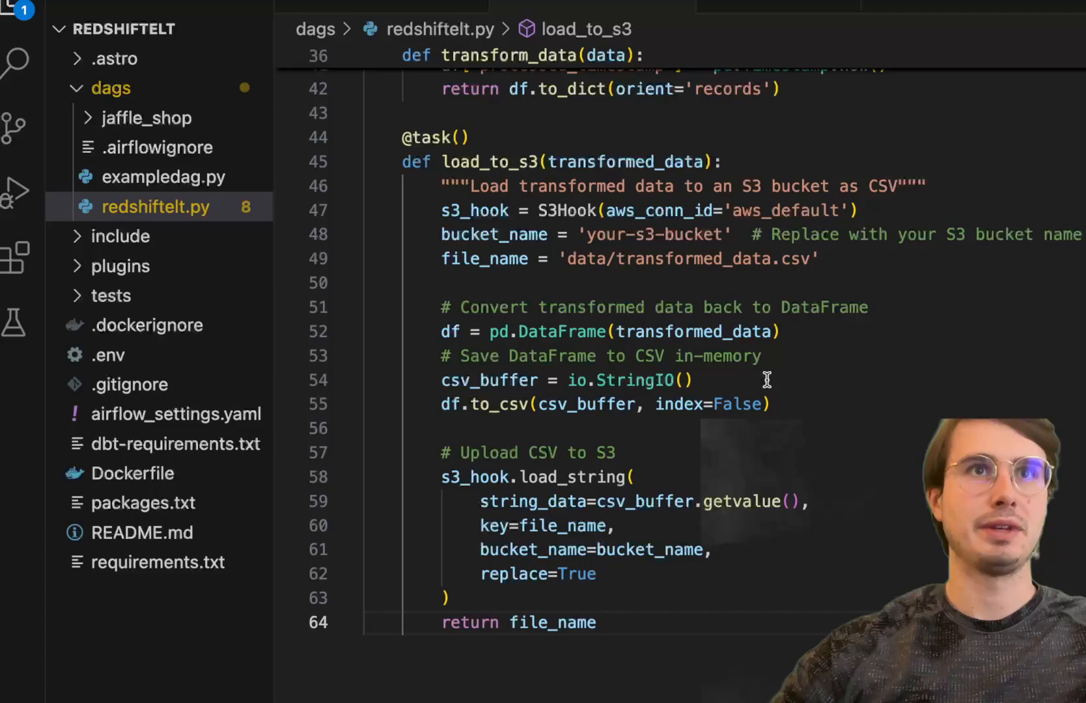
scroll("up", 3)
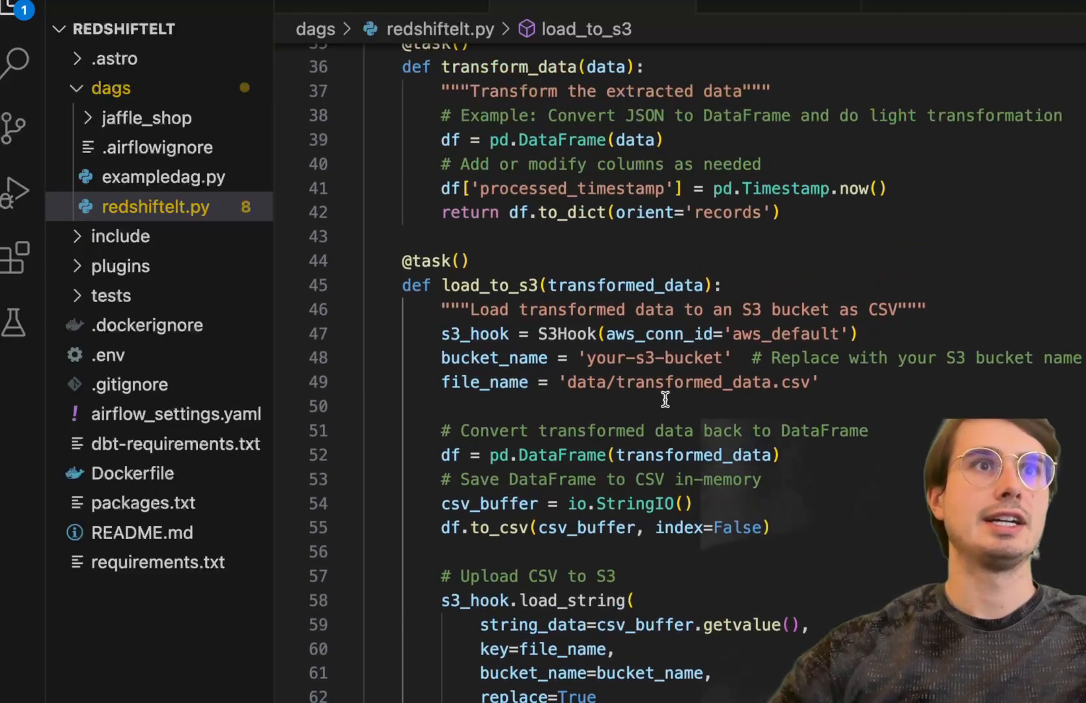
scroll("down", 3)
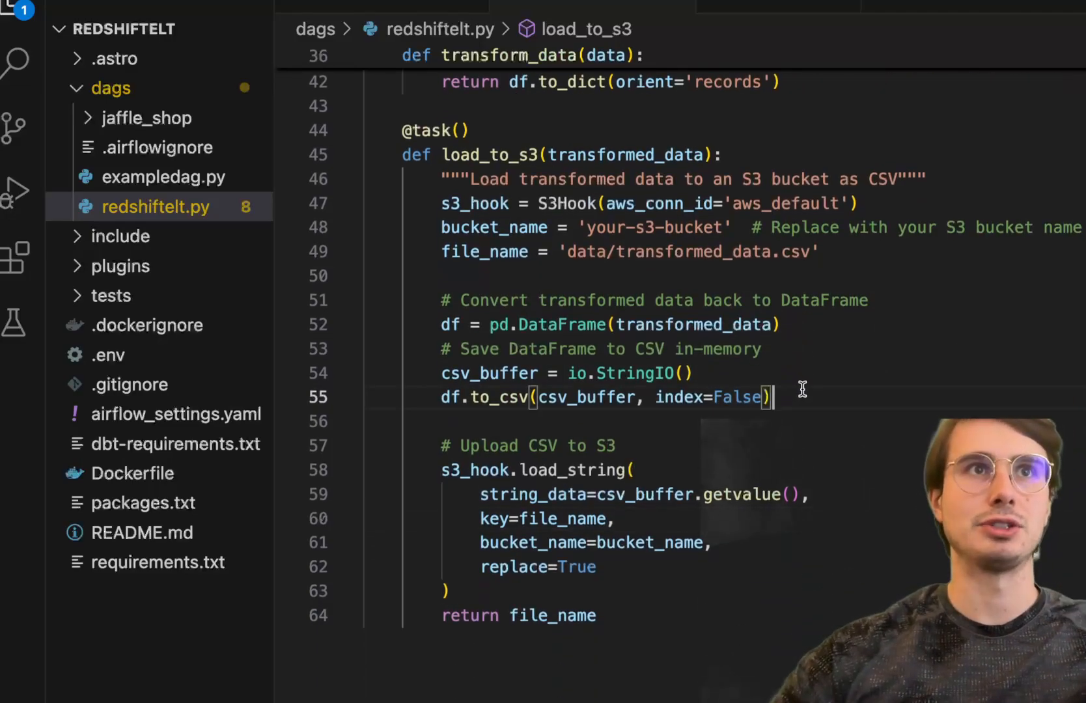
mouse_move(589, 406)
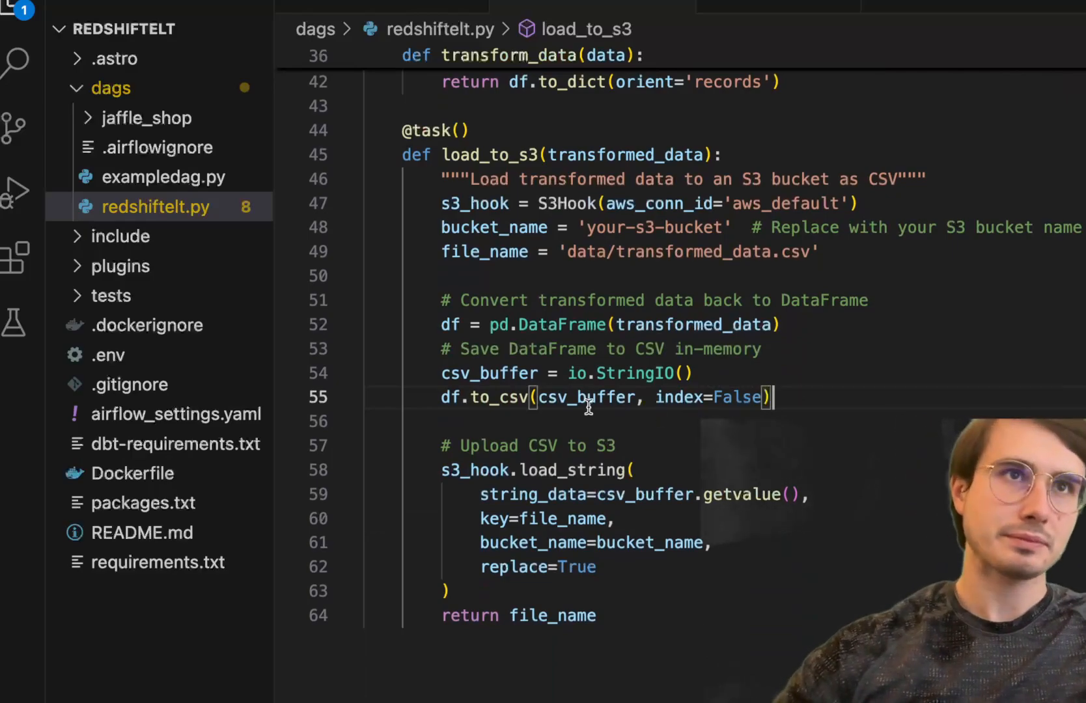
scroll("down", 3)
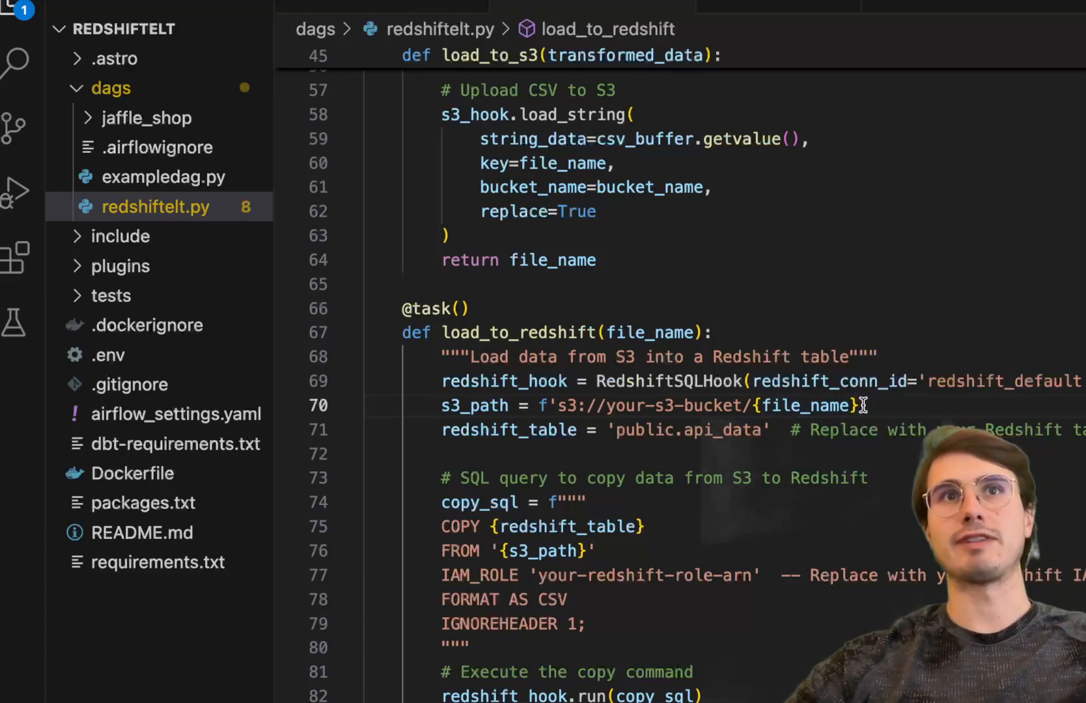
mouse_move(746, 447)
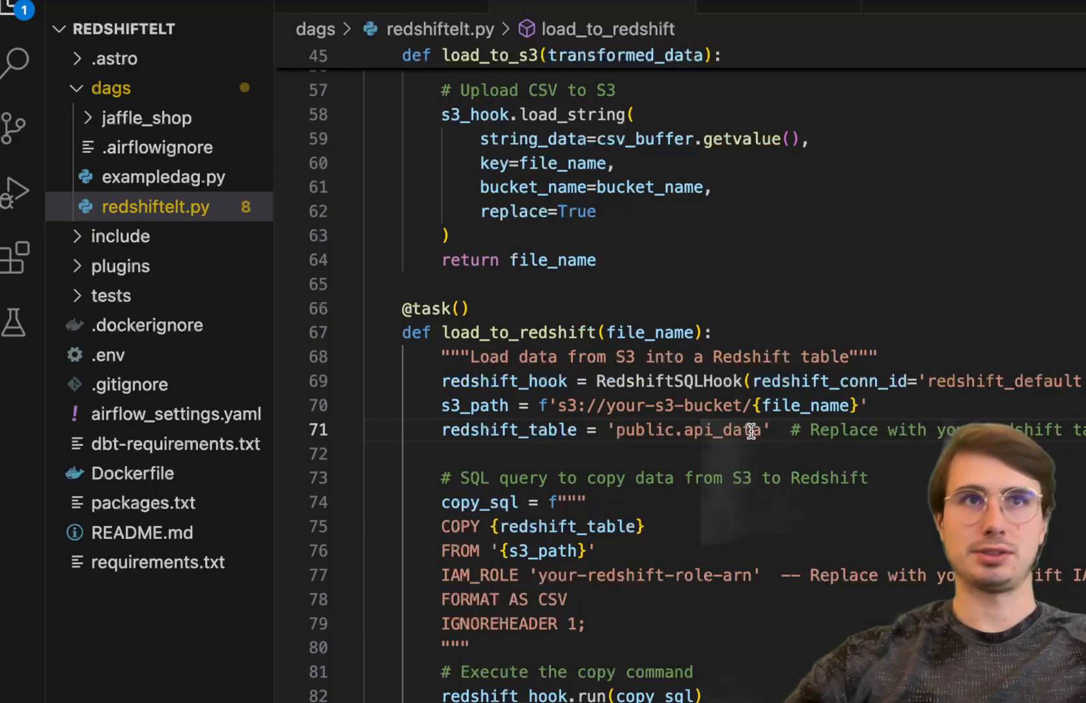
scroll("down", 3)
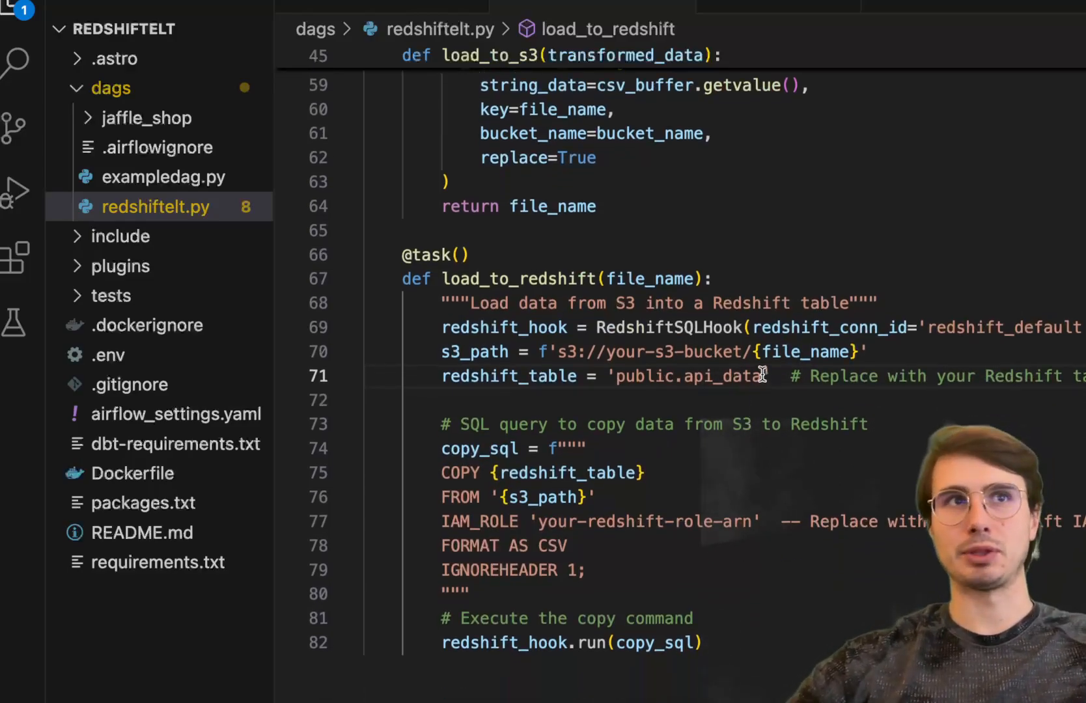
scroll("down", 3)
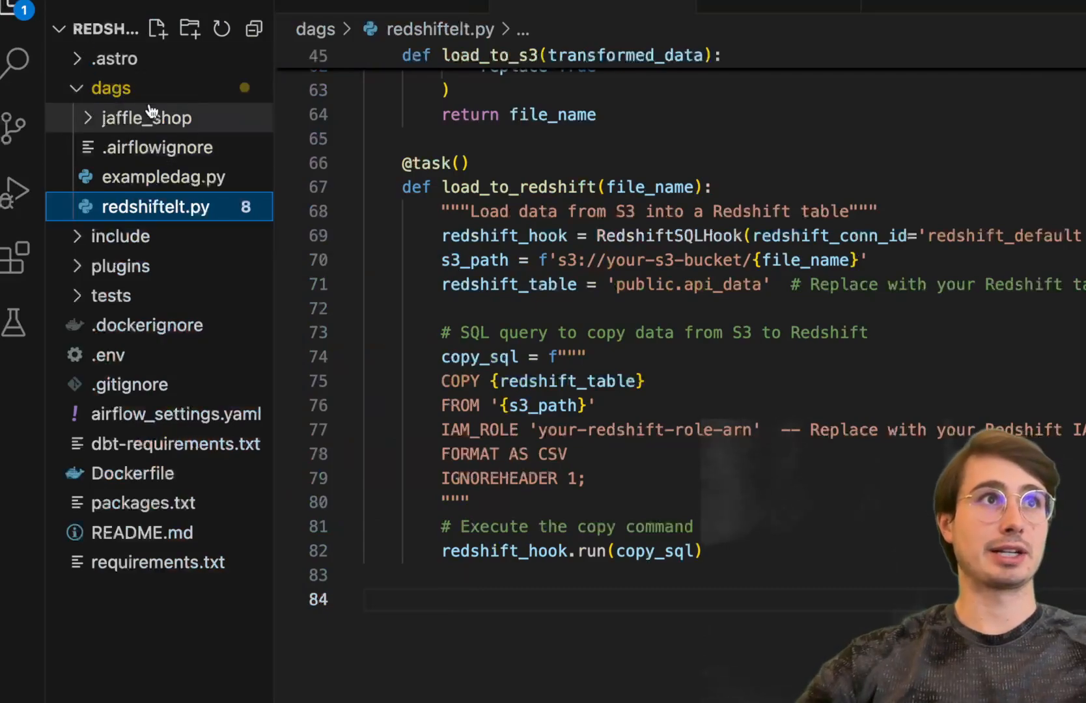
Replace both placeholder dbt project paths with /dags/jaffle_shop.
left_click(147, 118)
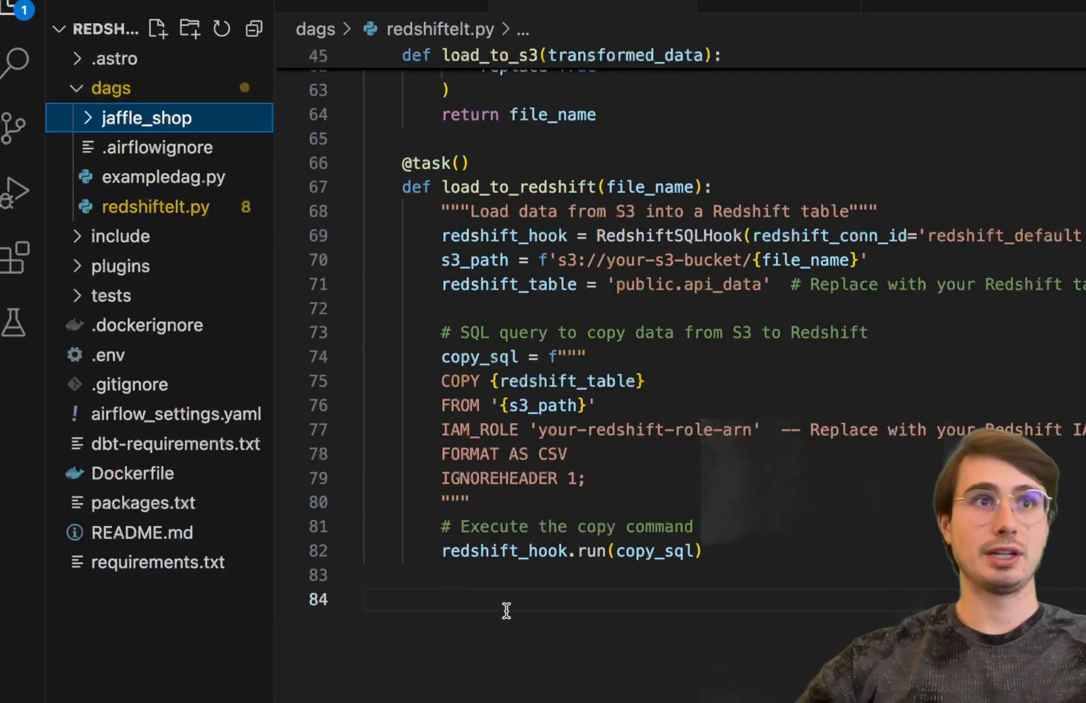
scroll("down", 3)
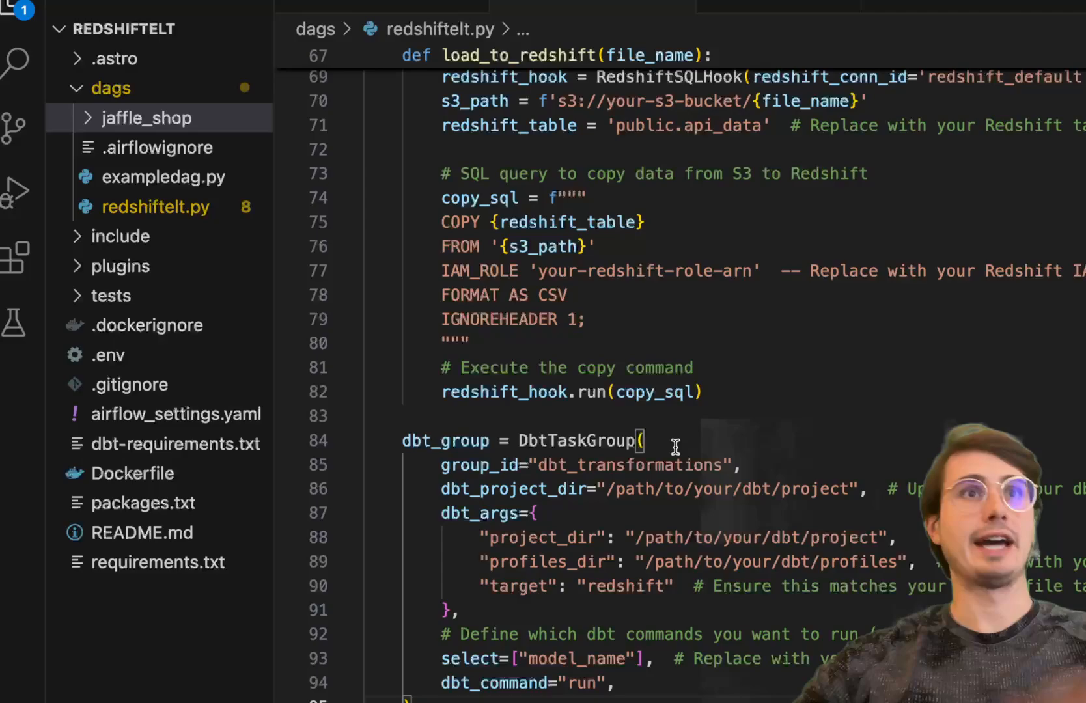
mouse_move(710, 460)
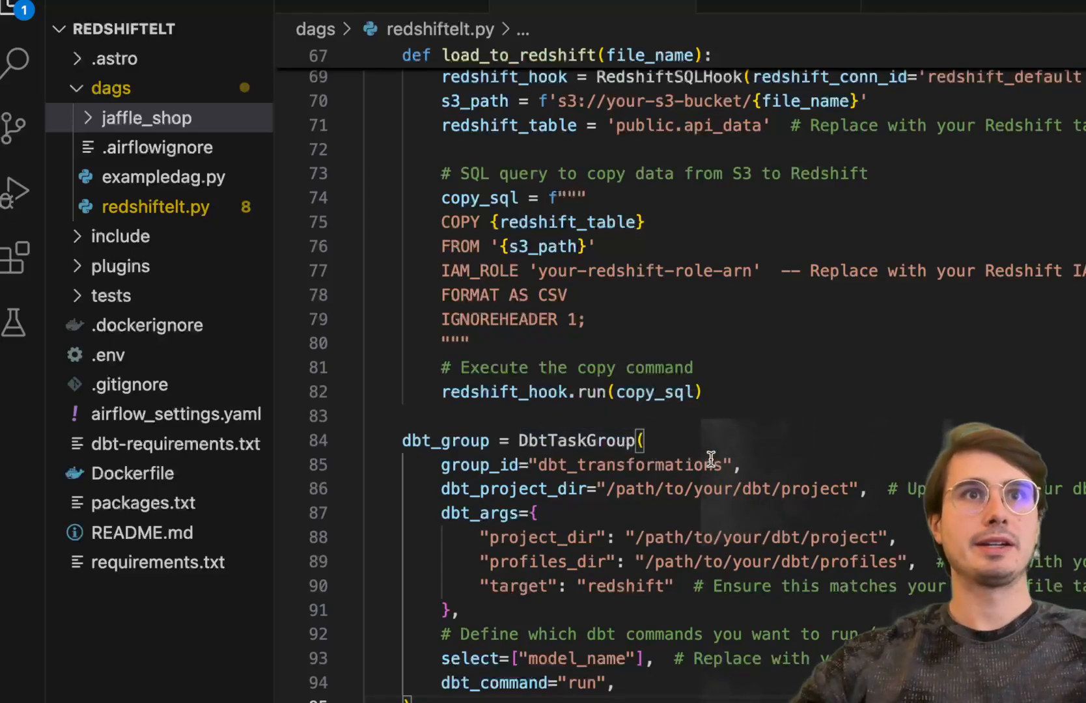
double_click(817, 490)
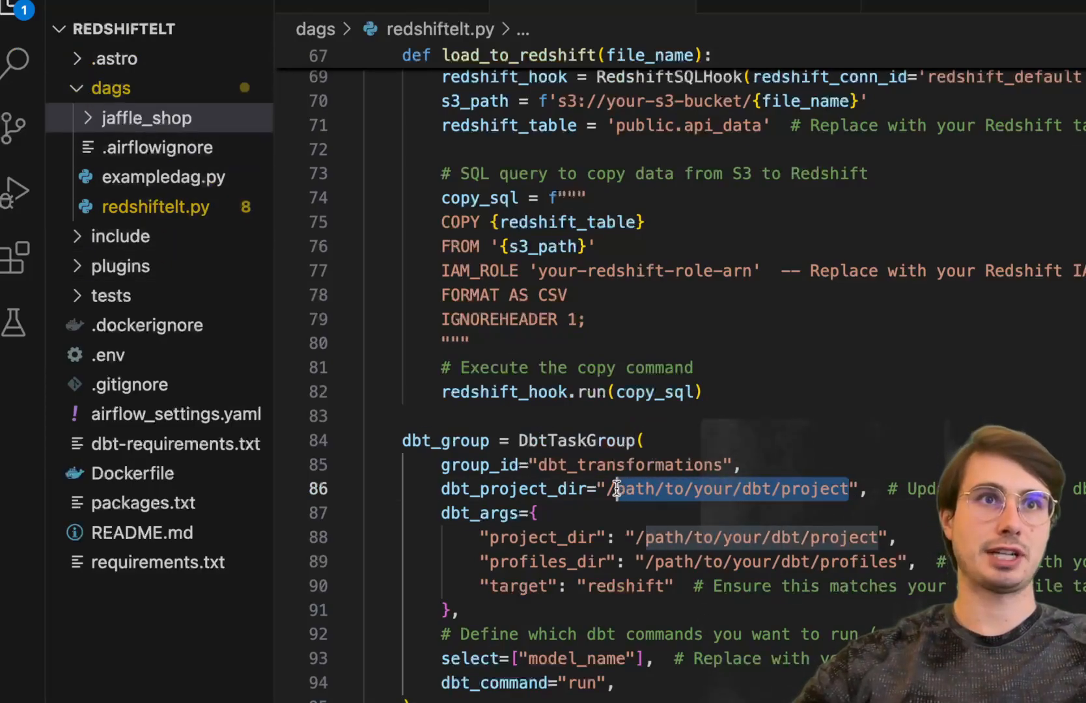
type("/dags/jaffl")
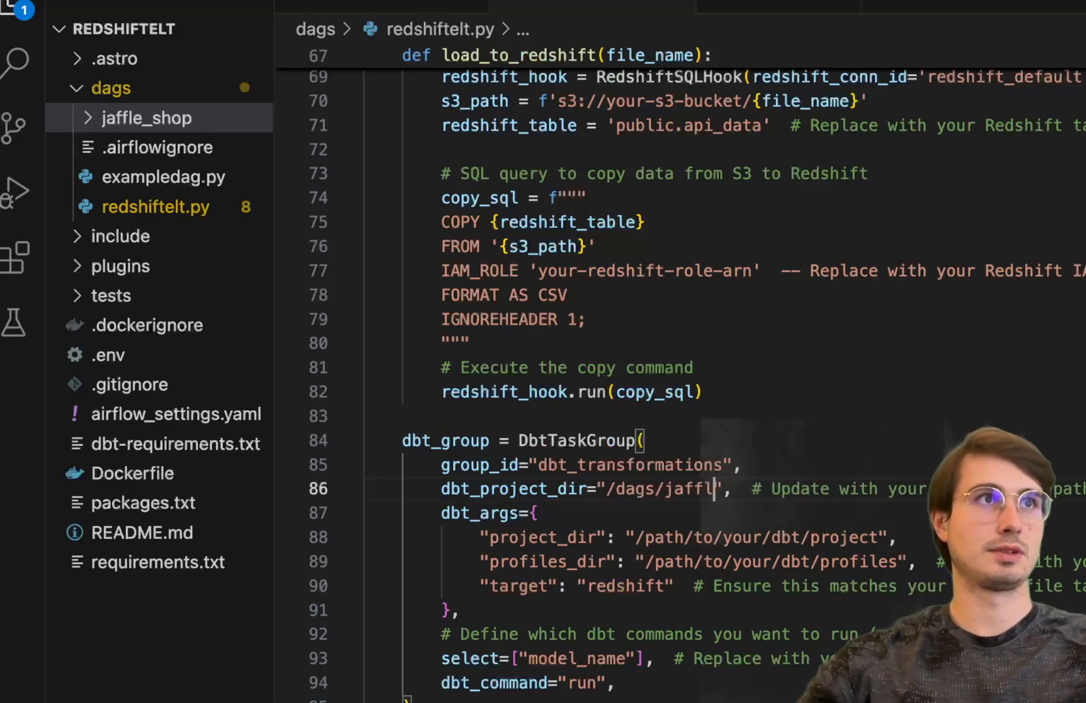
type("e_shop")
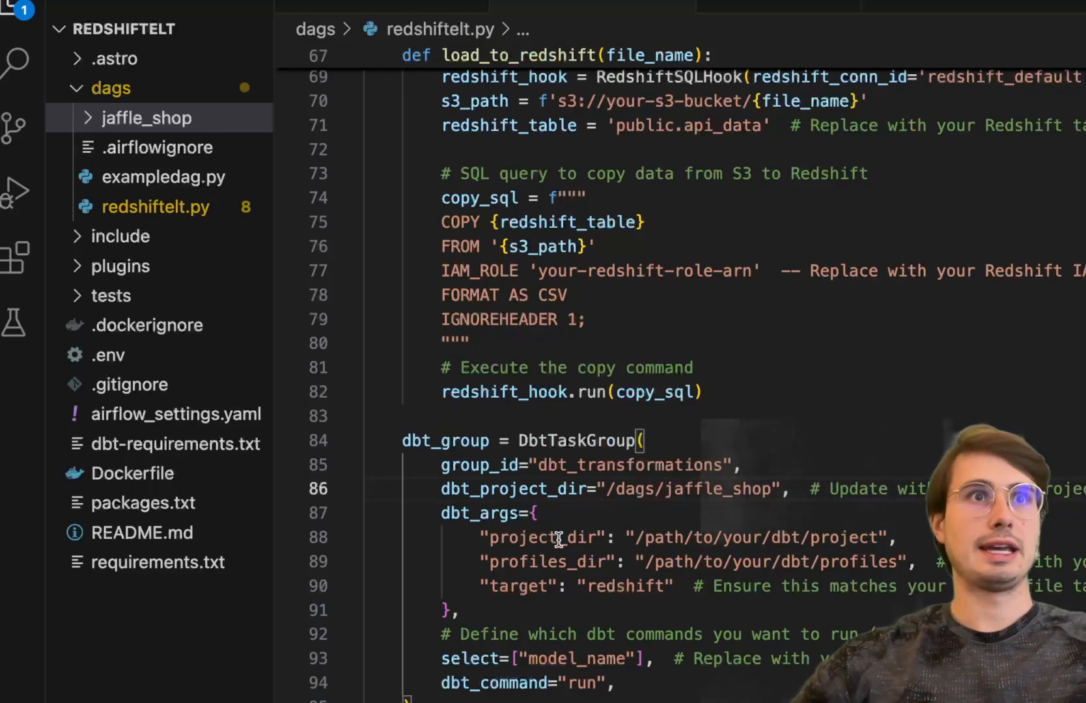
mouse_move(768, 488)
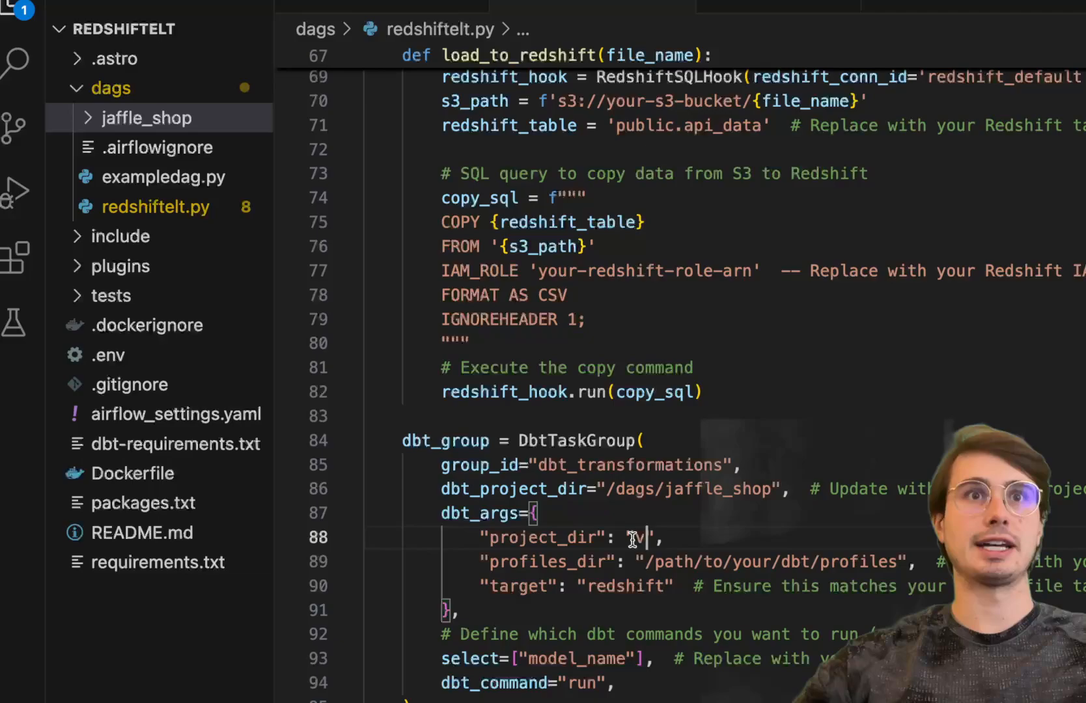
type("/dags/jaffle_shop")
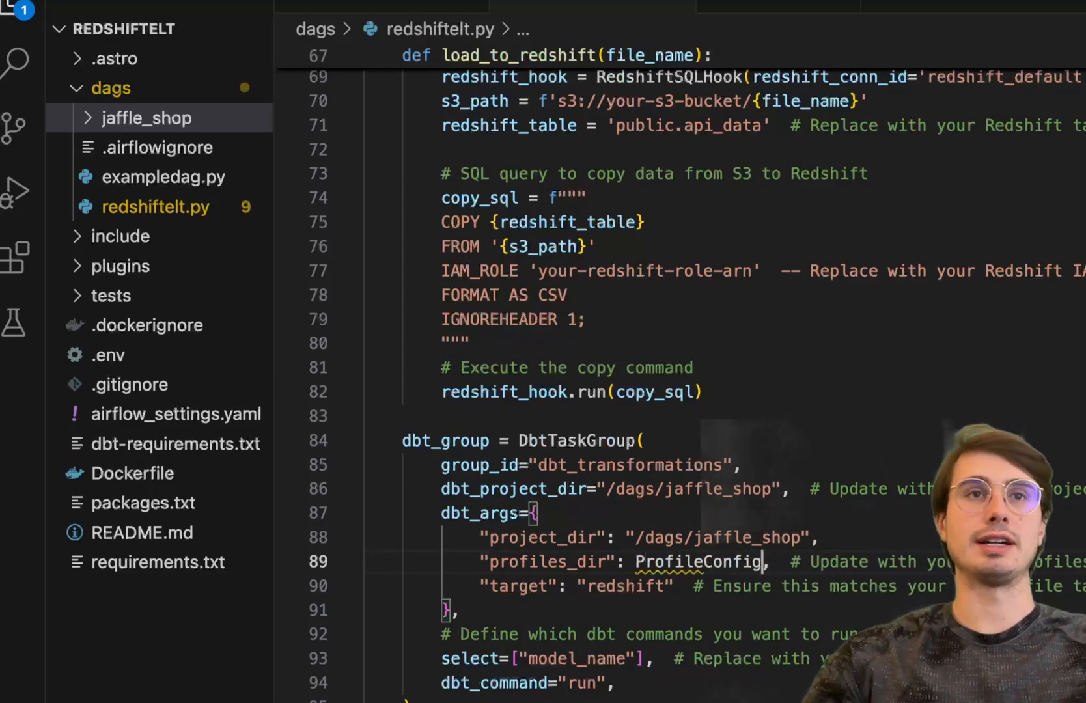
Begin a ProfileConfig for profiles_dir, typing the Redshift connection reference.
type("(Sn")
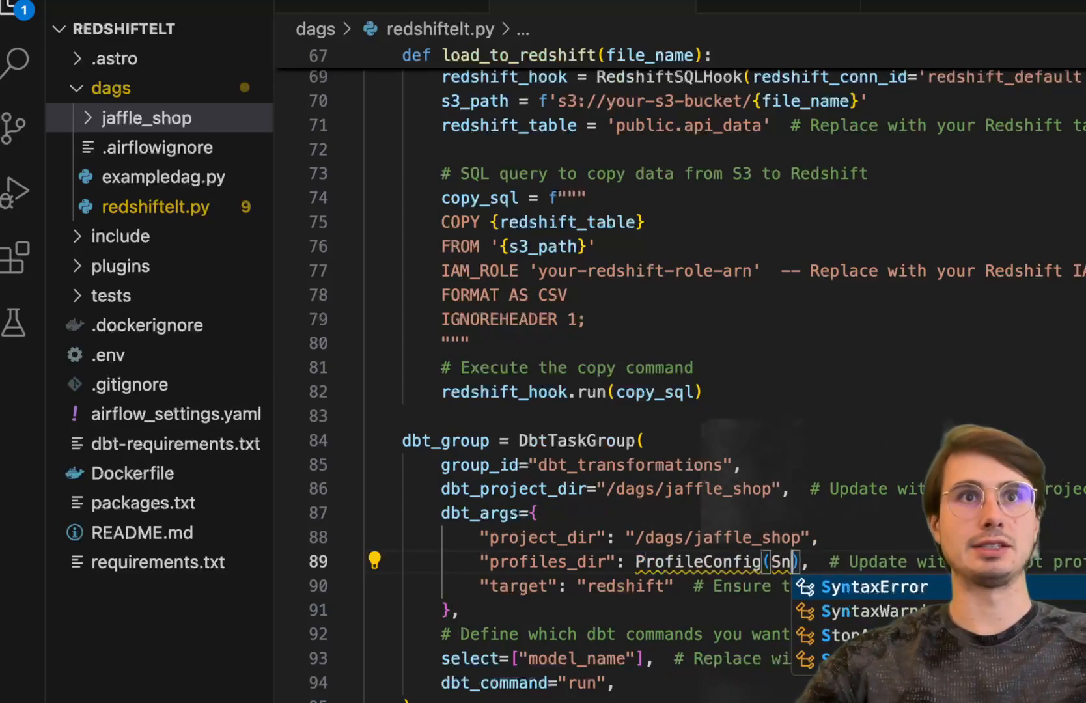
type("redshift_c")
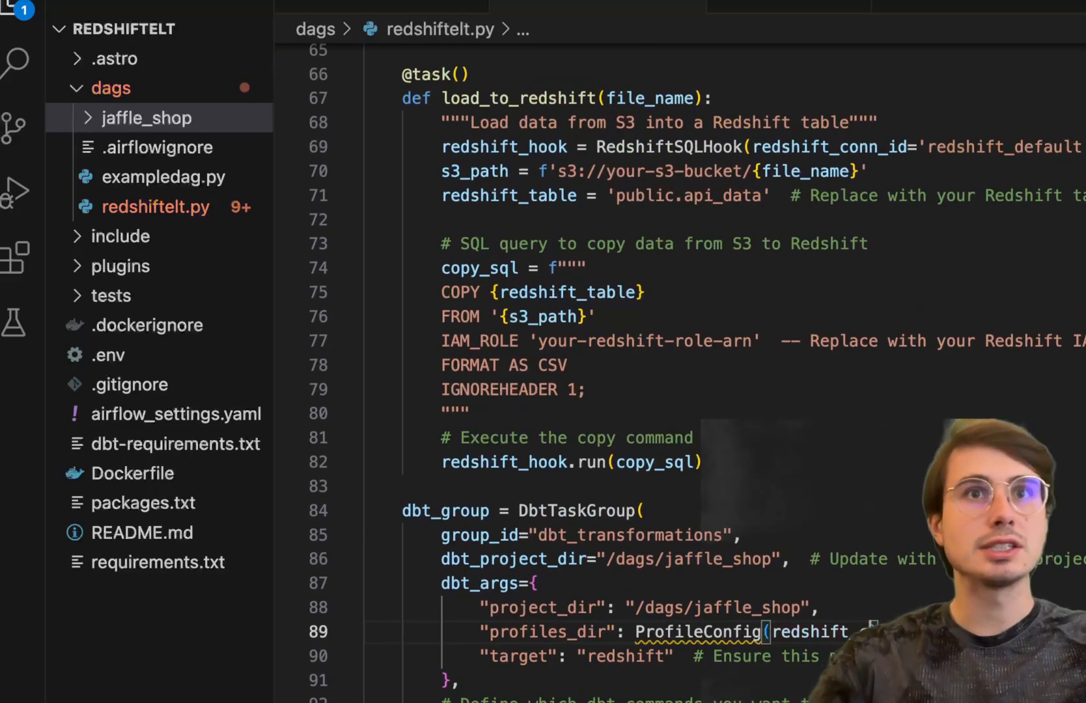
type("sn")
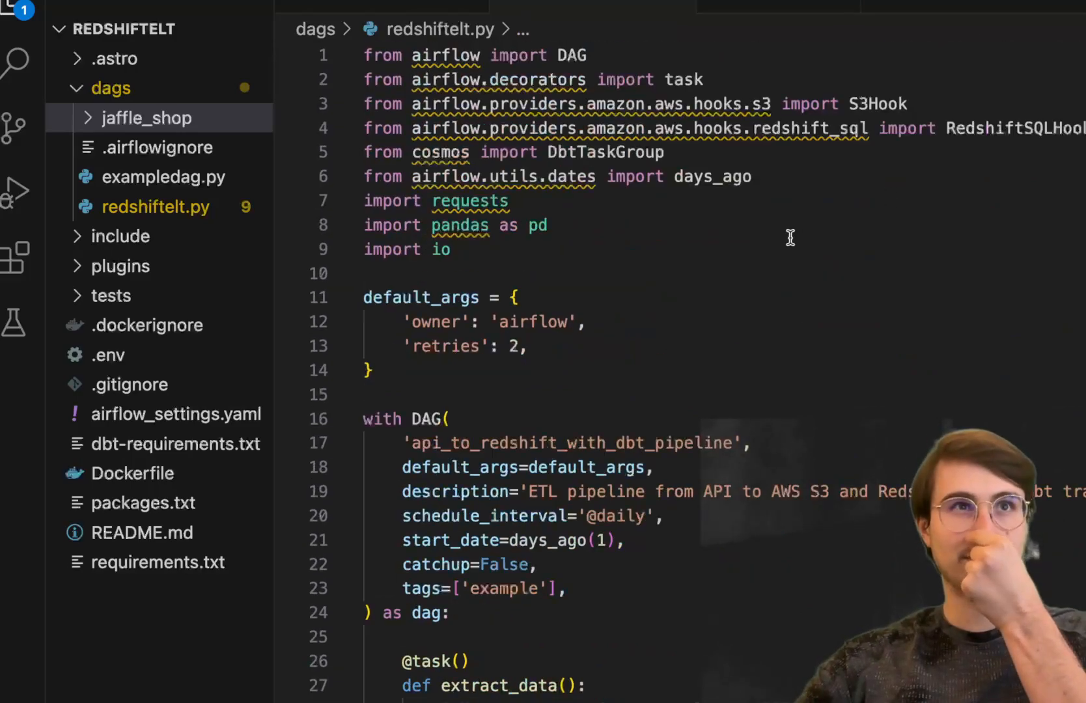
Append ', ProfileConfig' to the 'from cosmos import DbtTaskGroup' line.
type(",")
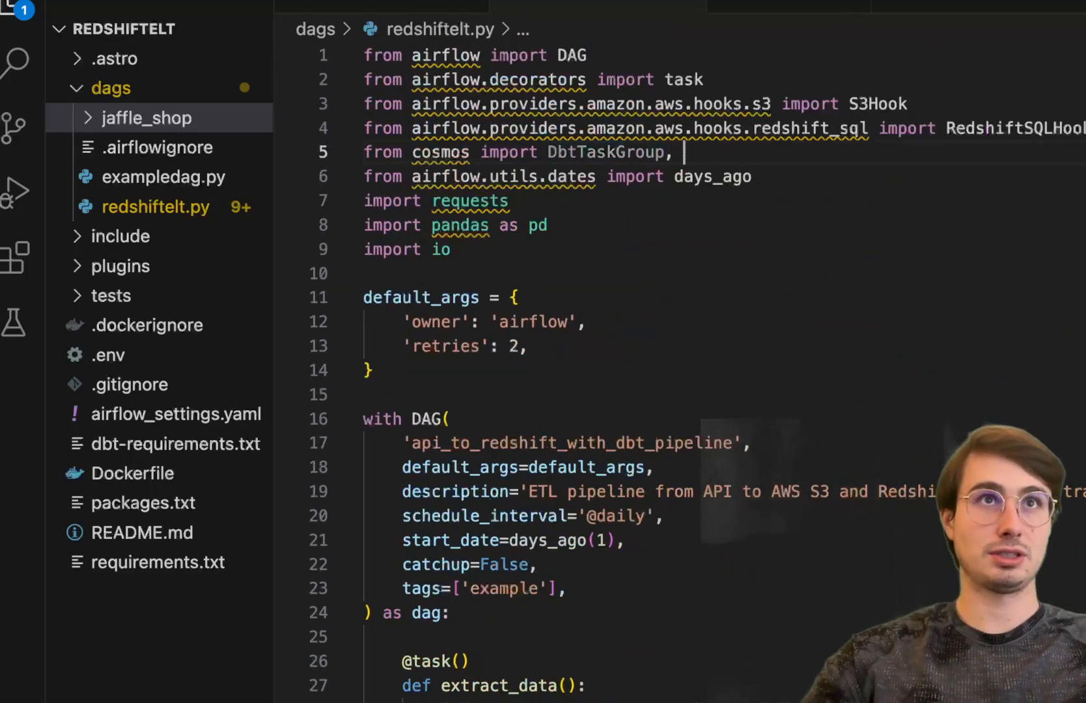
type("ProfileConfig")
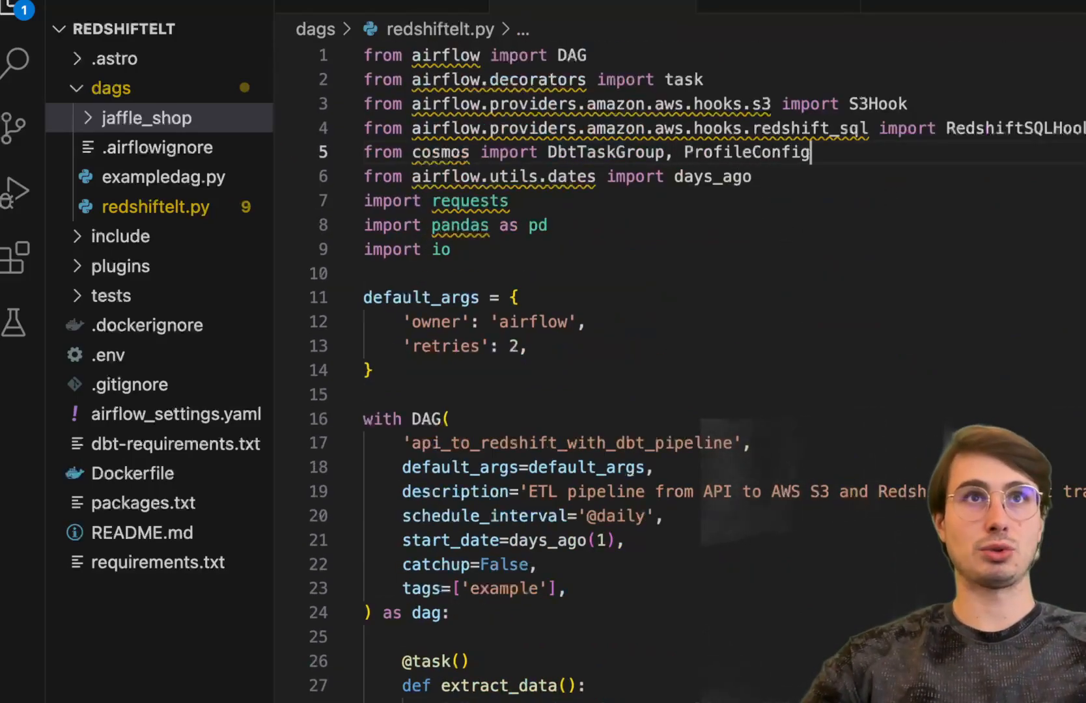
scroll("down", 3)
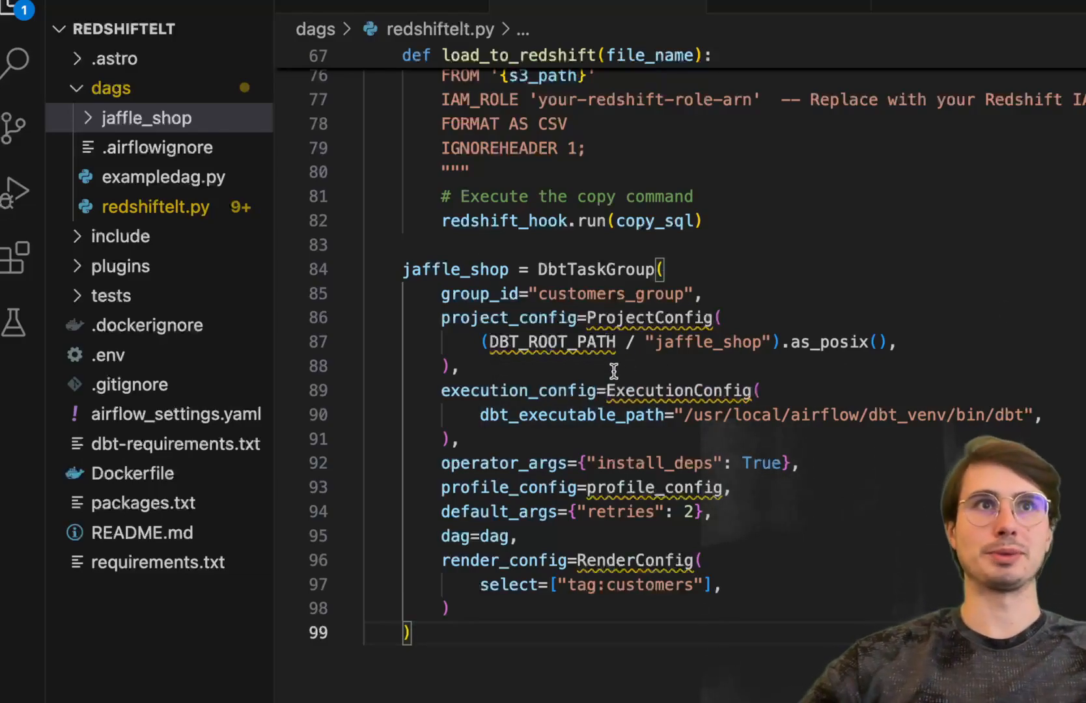
mouse_move(705, 316)
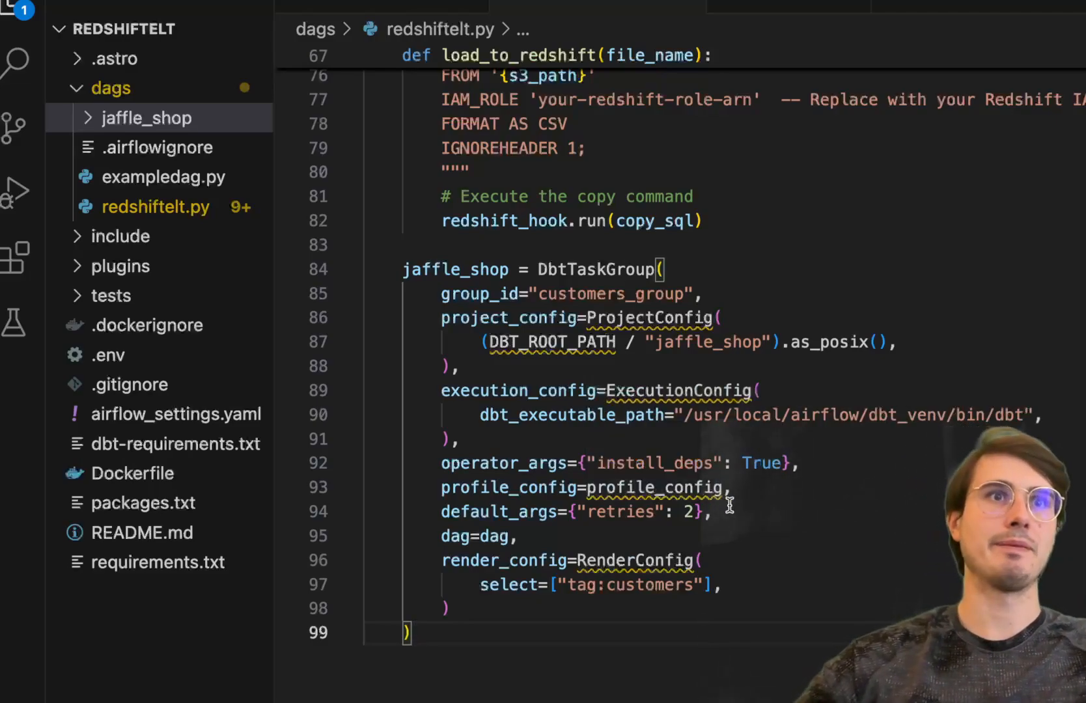
mouse_move(691, 585)
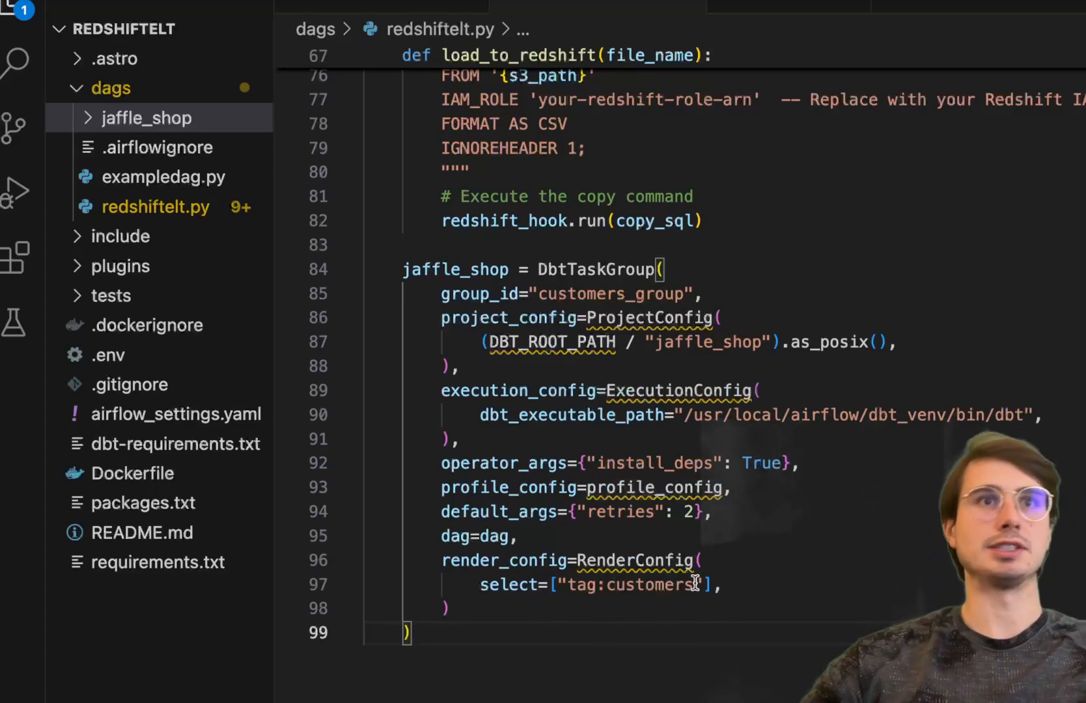
mouse_move(691, 640)
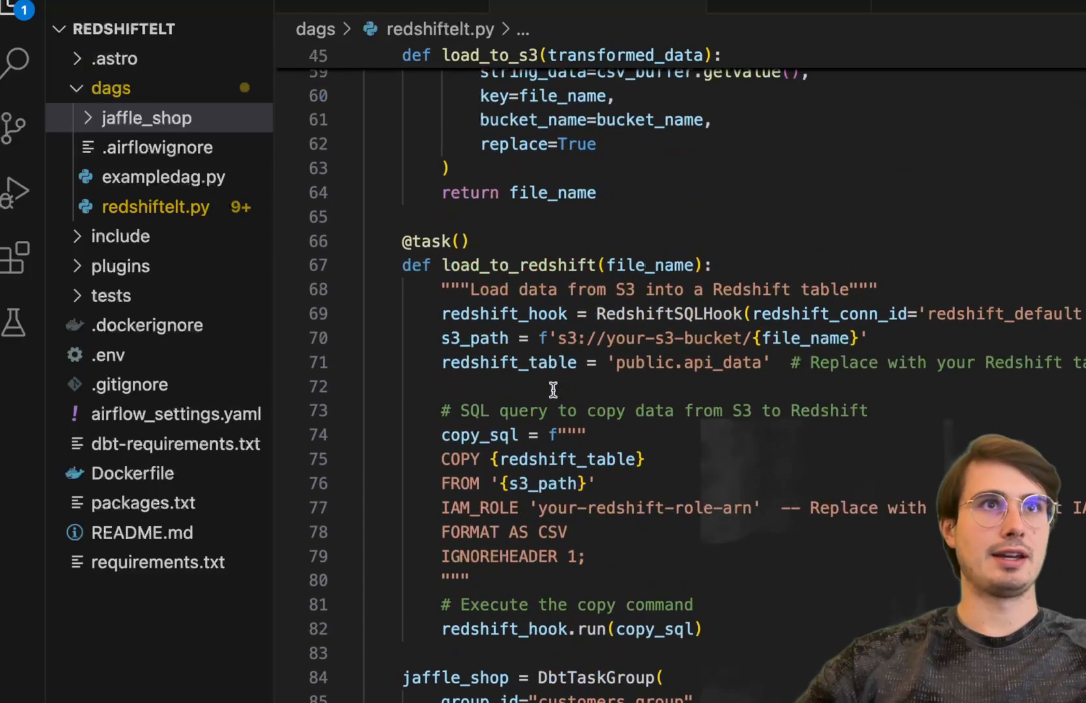
Rename the jaffle_shop task group variable to dbt_group and scroll to the task calls below.
type("dbt")
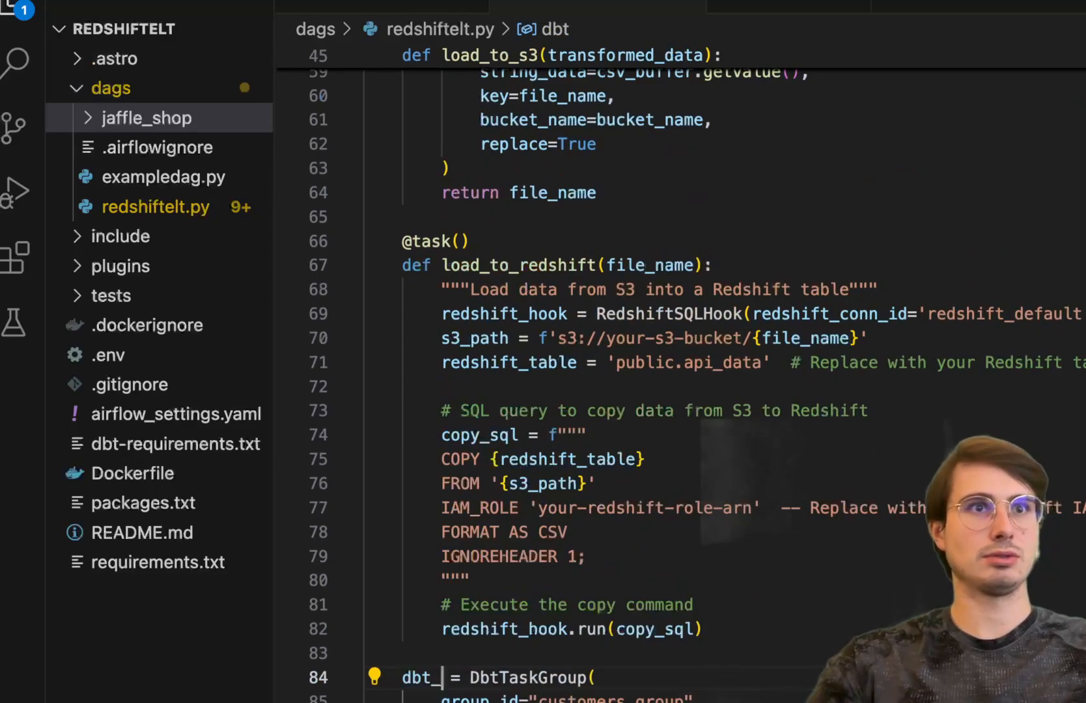
type("group")
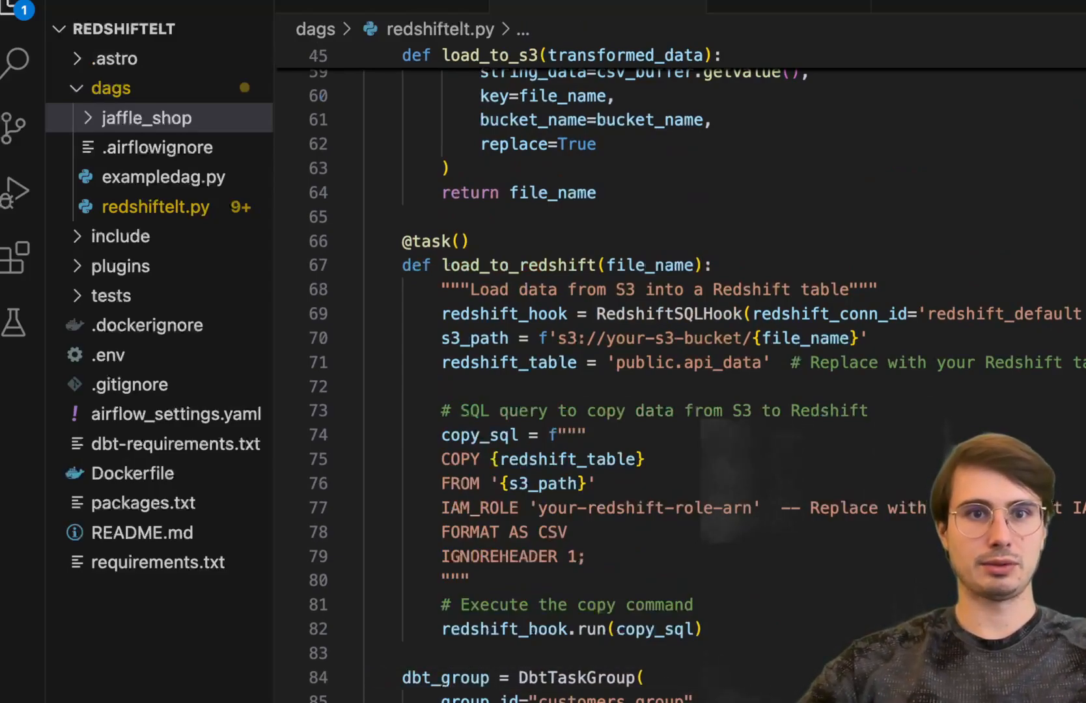
scroll("down", 3)
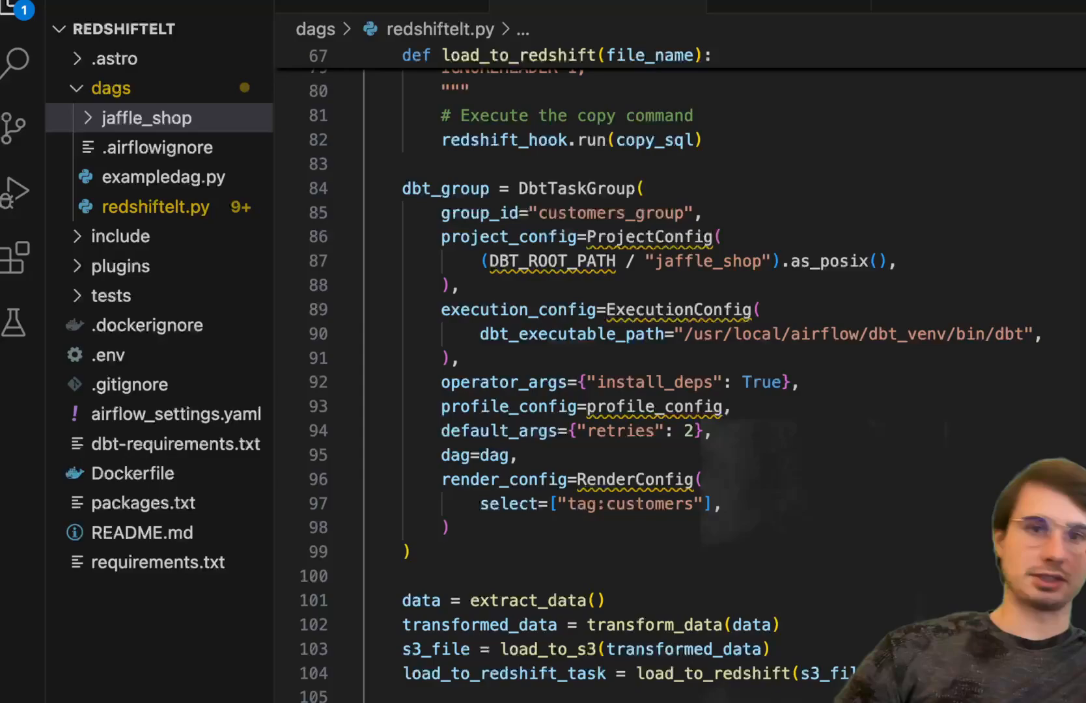
mouse_move(717, 274)
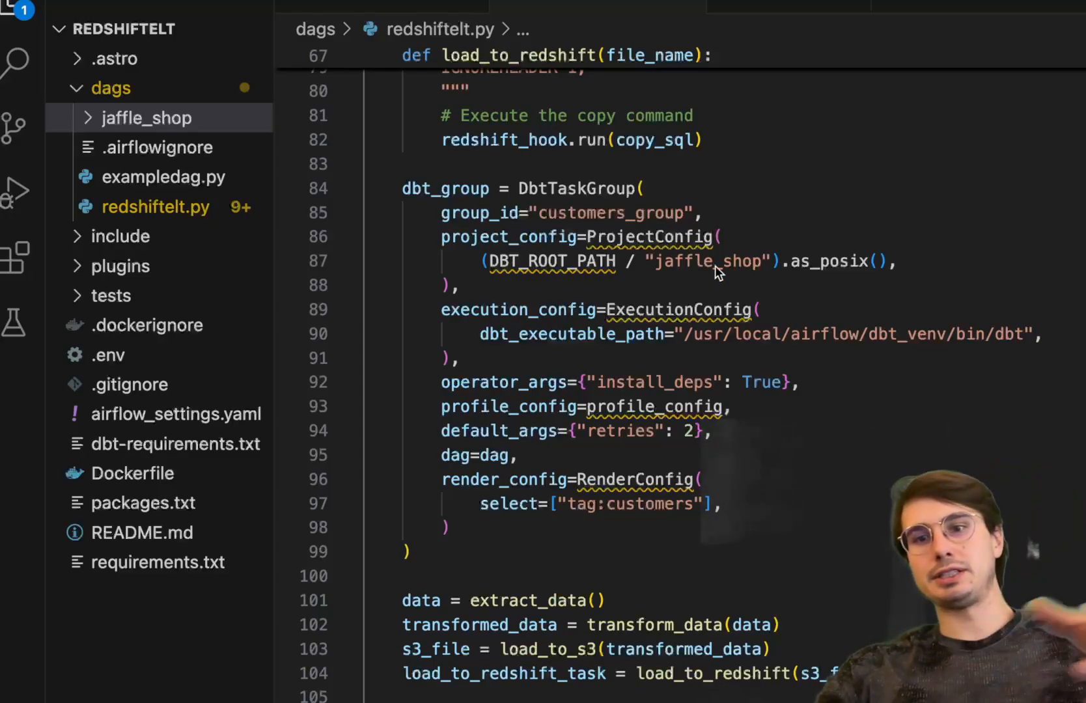
mouse_move(804, 665)
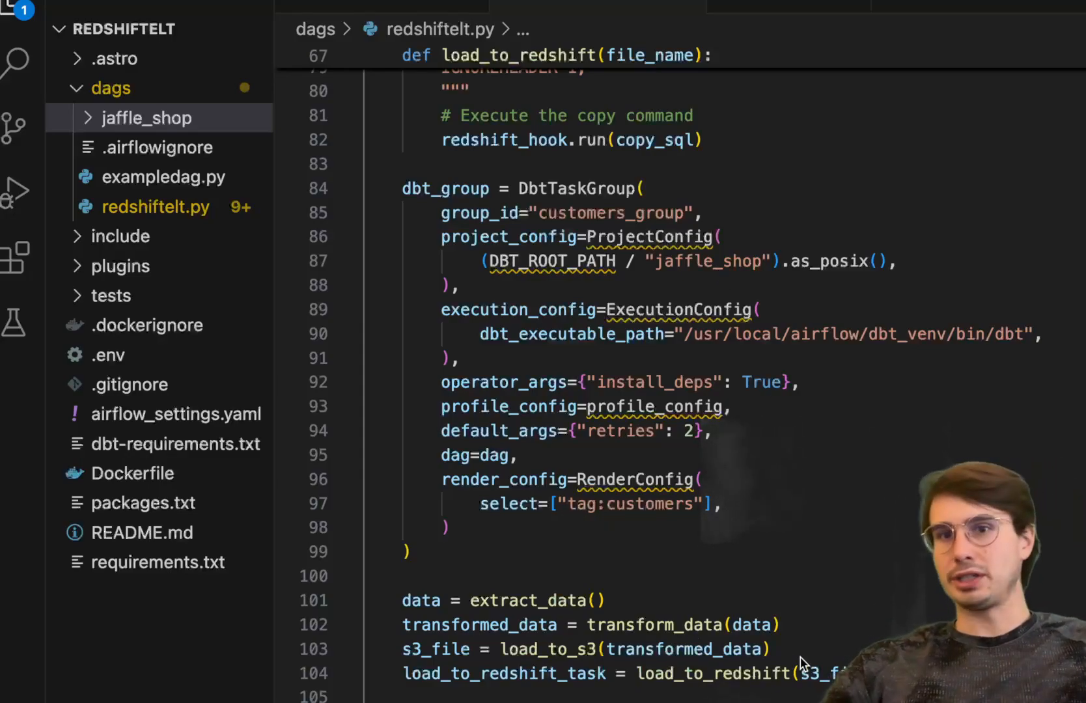
scroll("down", 3)
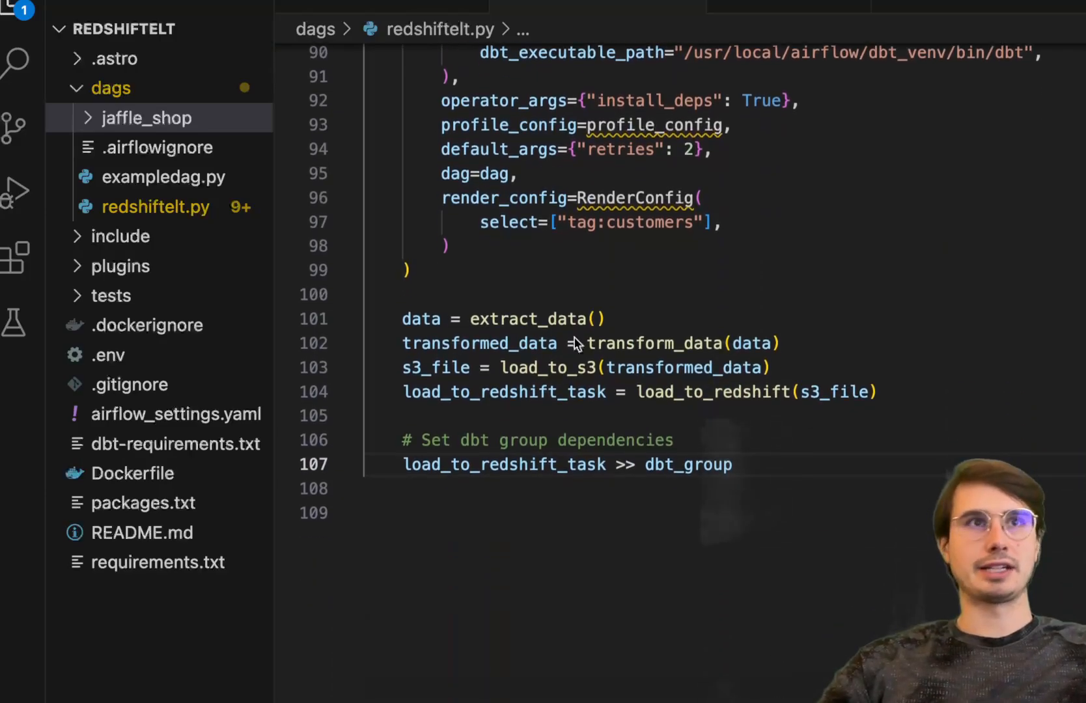
mouse_move(696, 481)
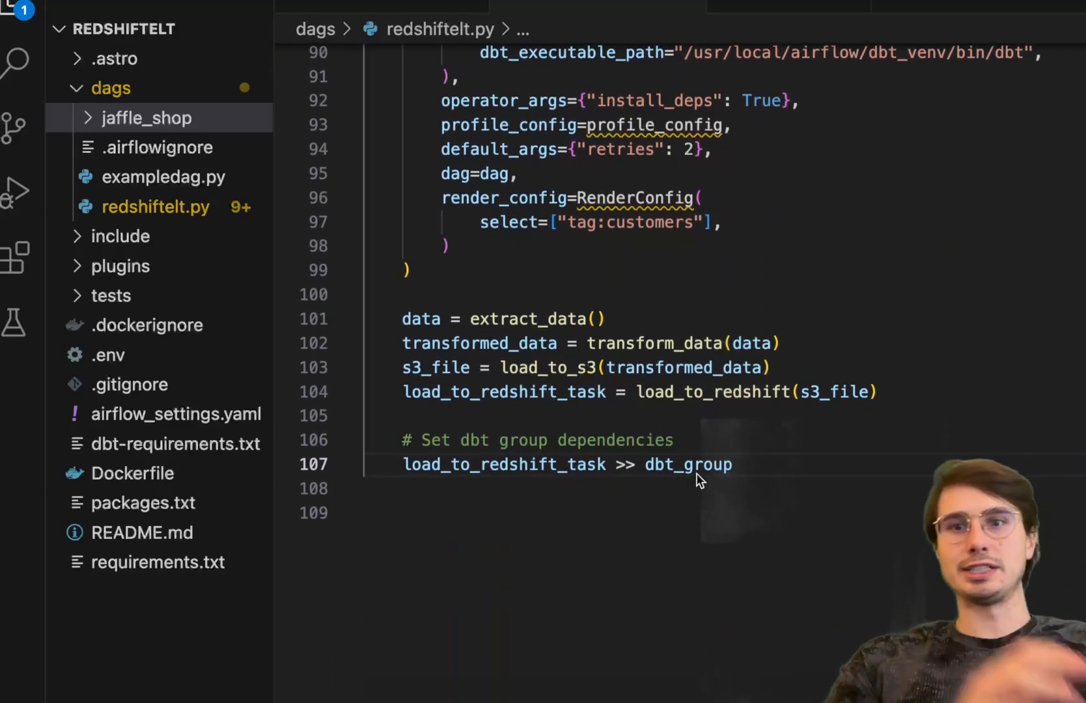